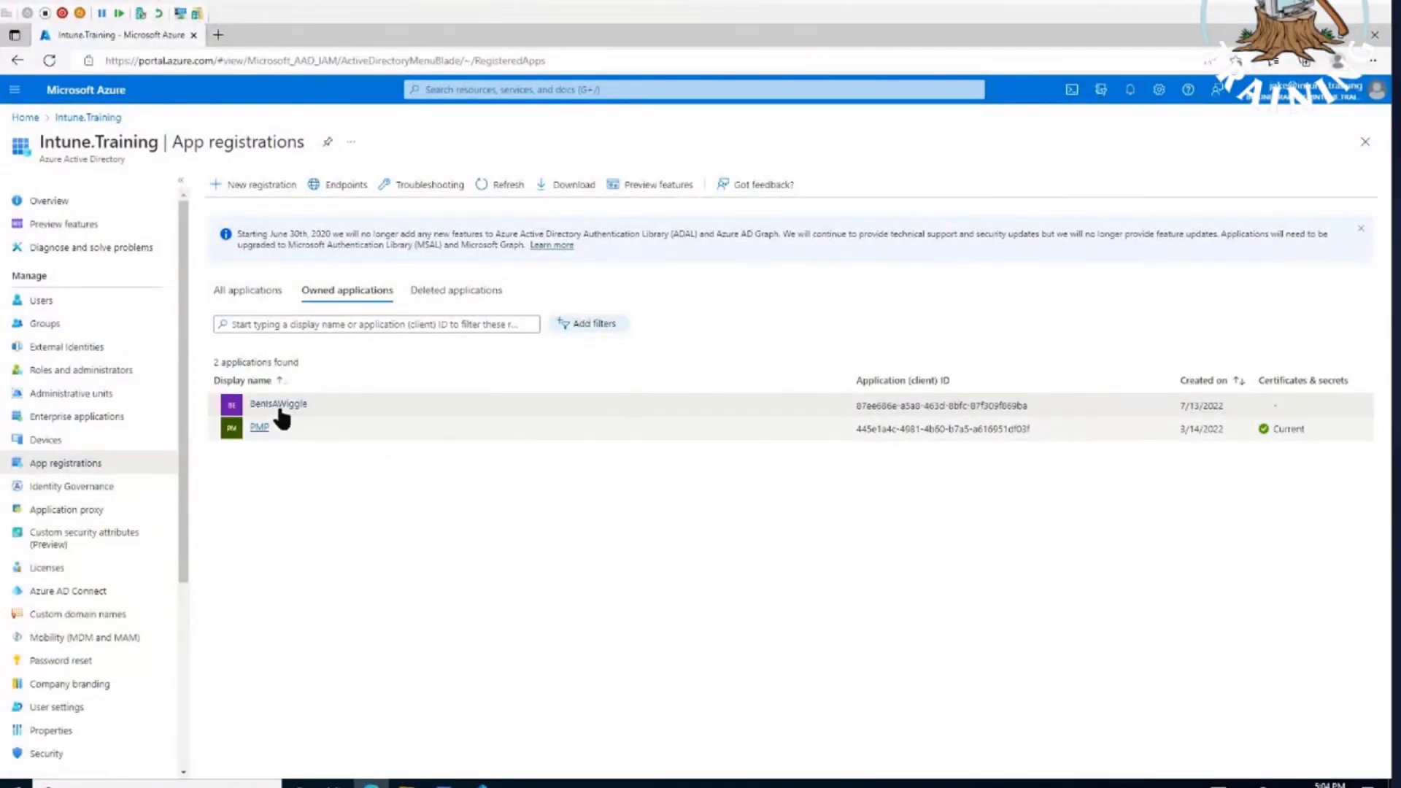
Step: Go to the Authentication settings of the BenIsAWiggle app registration
left_click(278, 405)
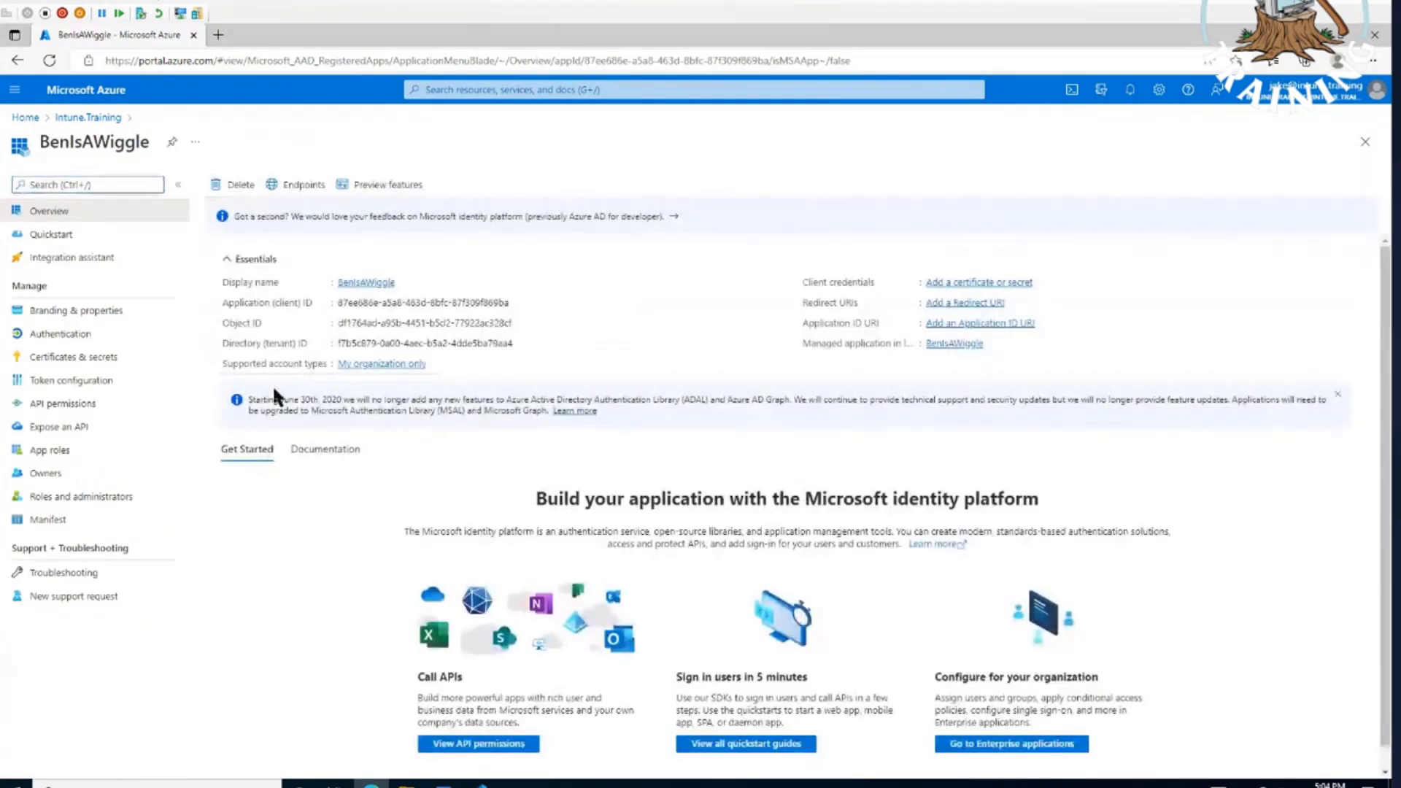
left_click(60, 333)
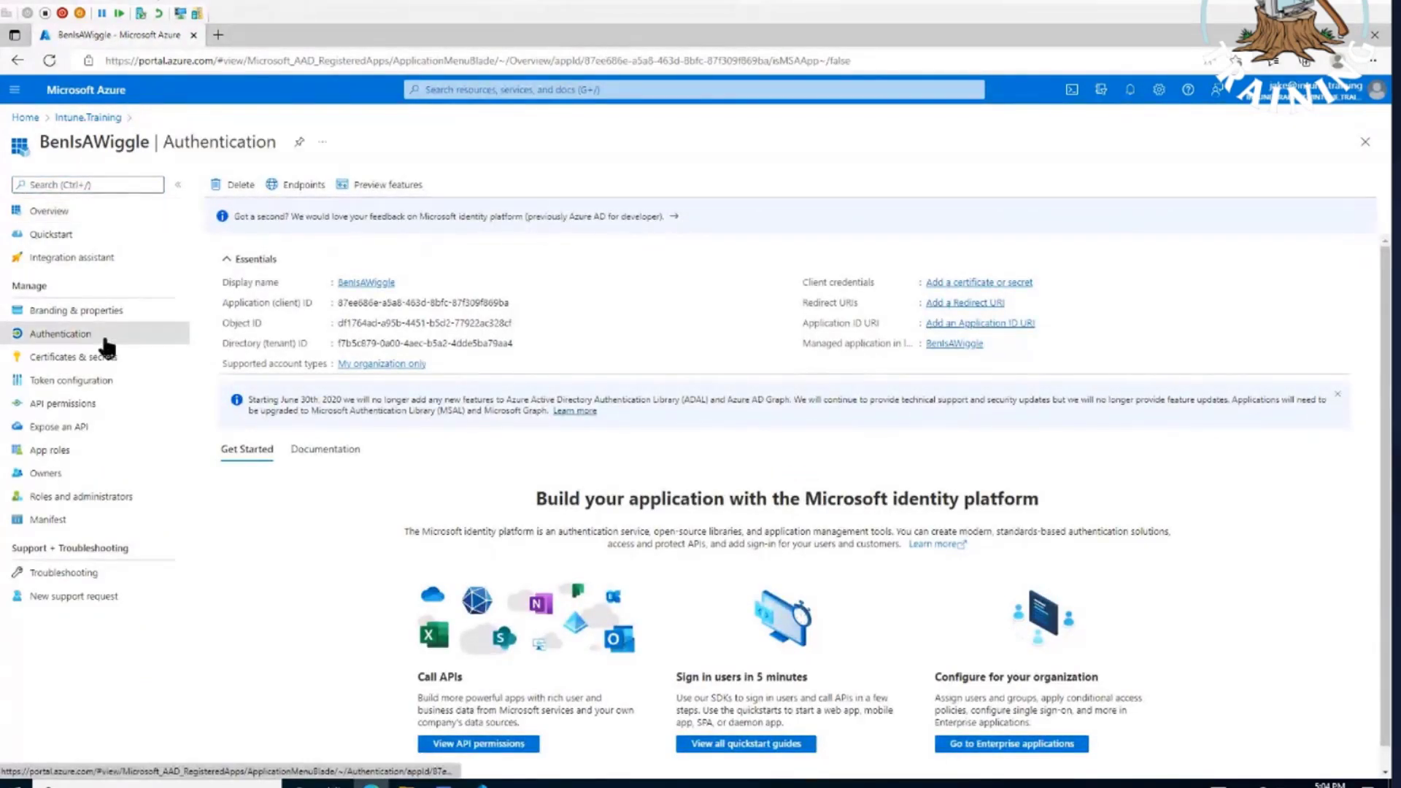
Step: Set Allow public client flows to Yes, save, and move on to the app's API permissions
left_click(60, 333)
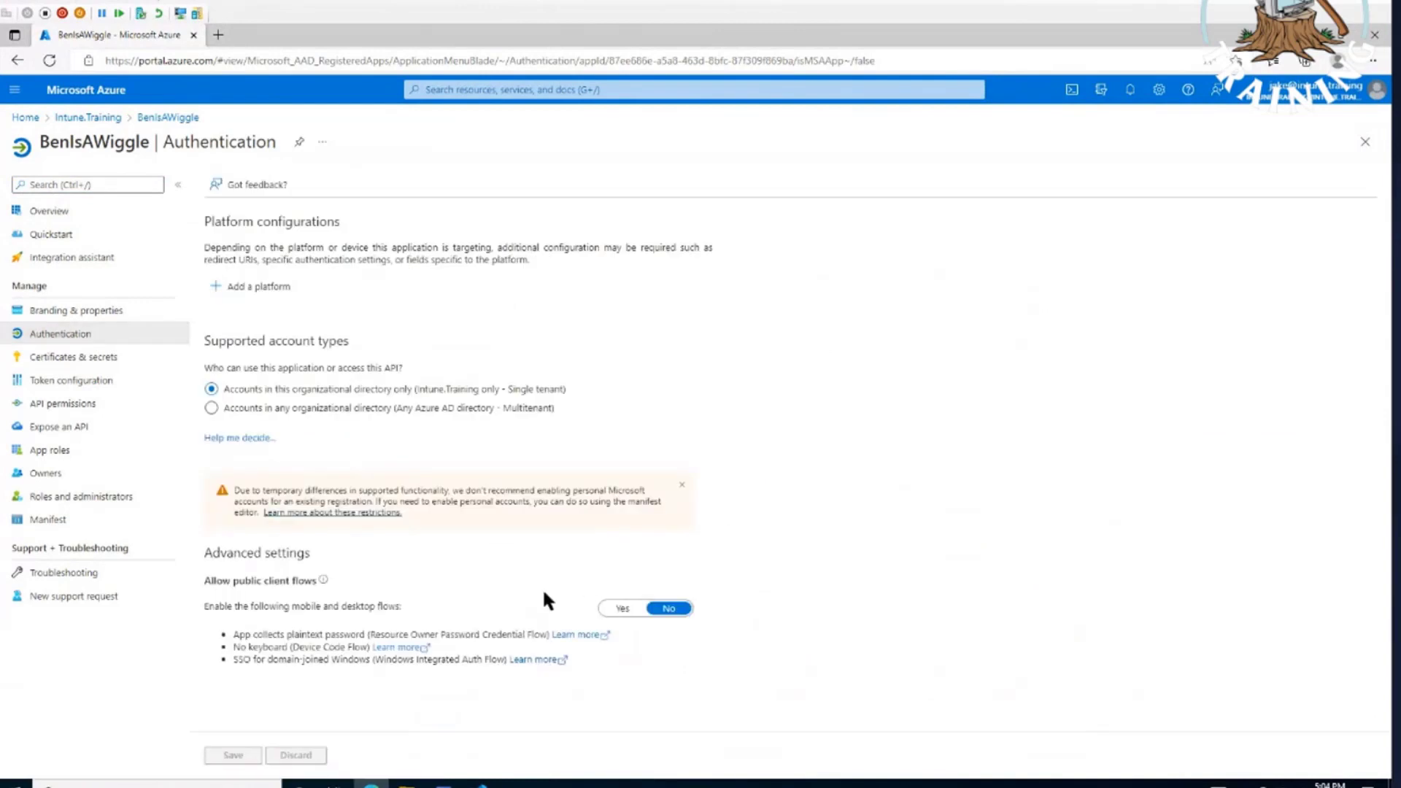
double_click(259, 579)
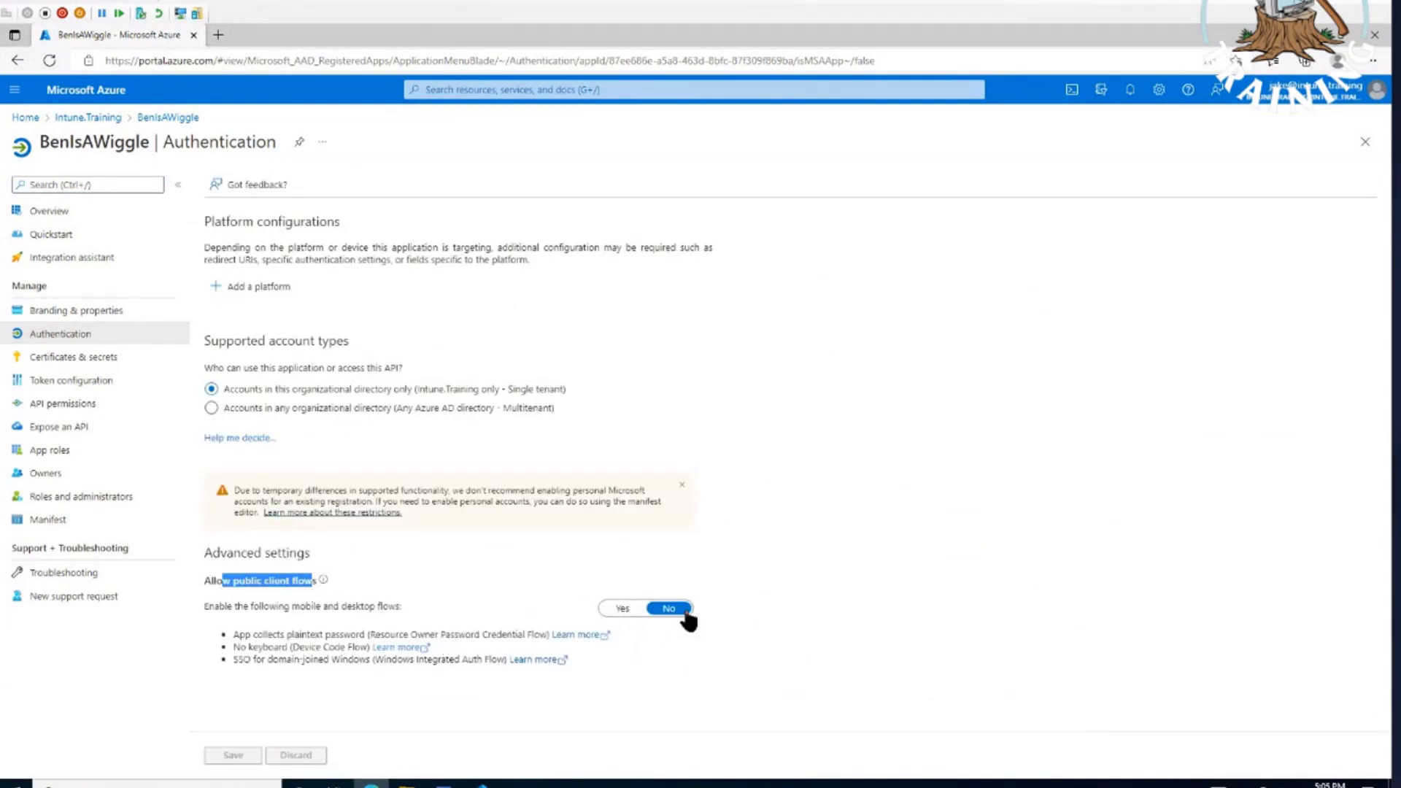
left_click(622, 607)
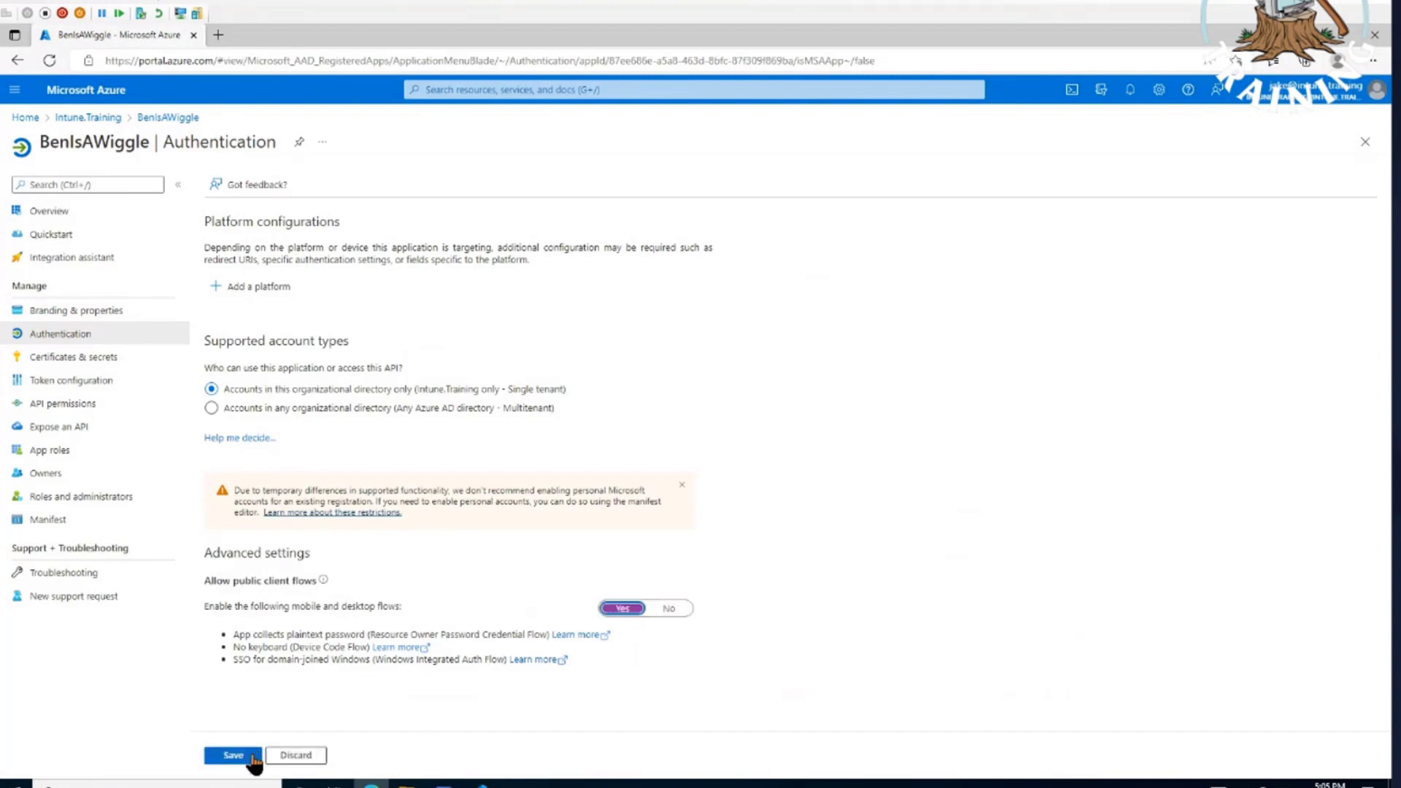
left_click(232, 755)
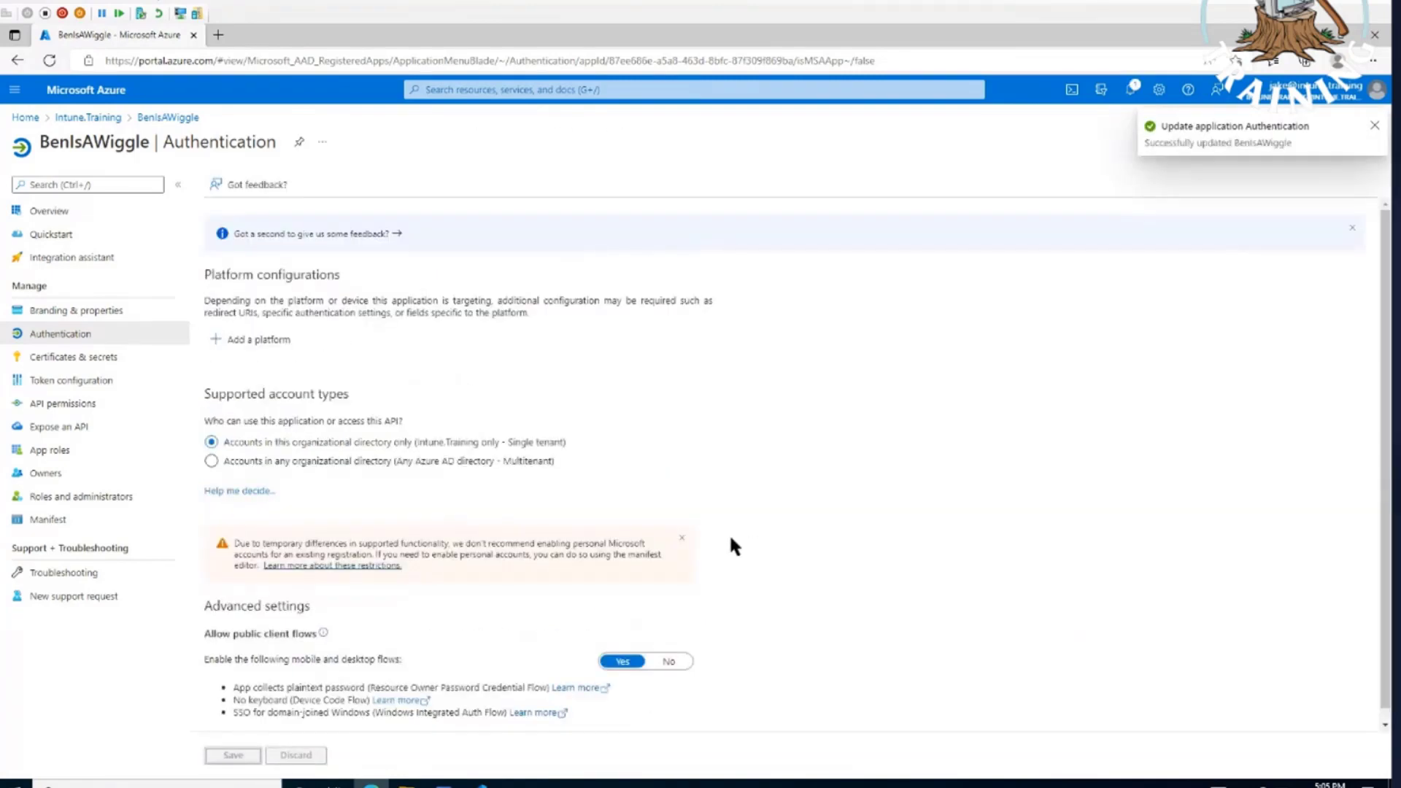
left_click(61, 403)
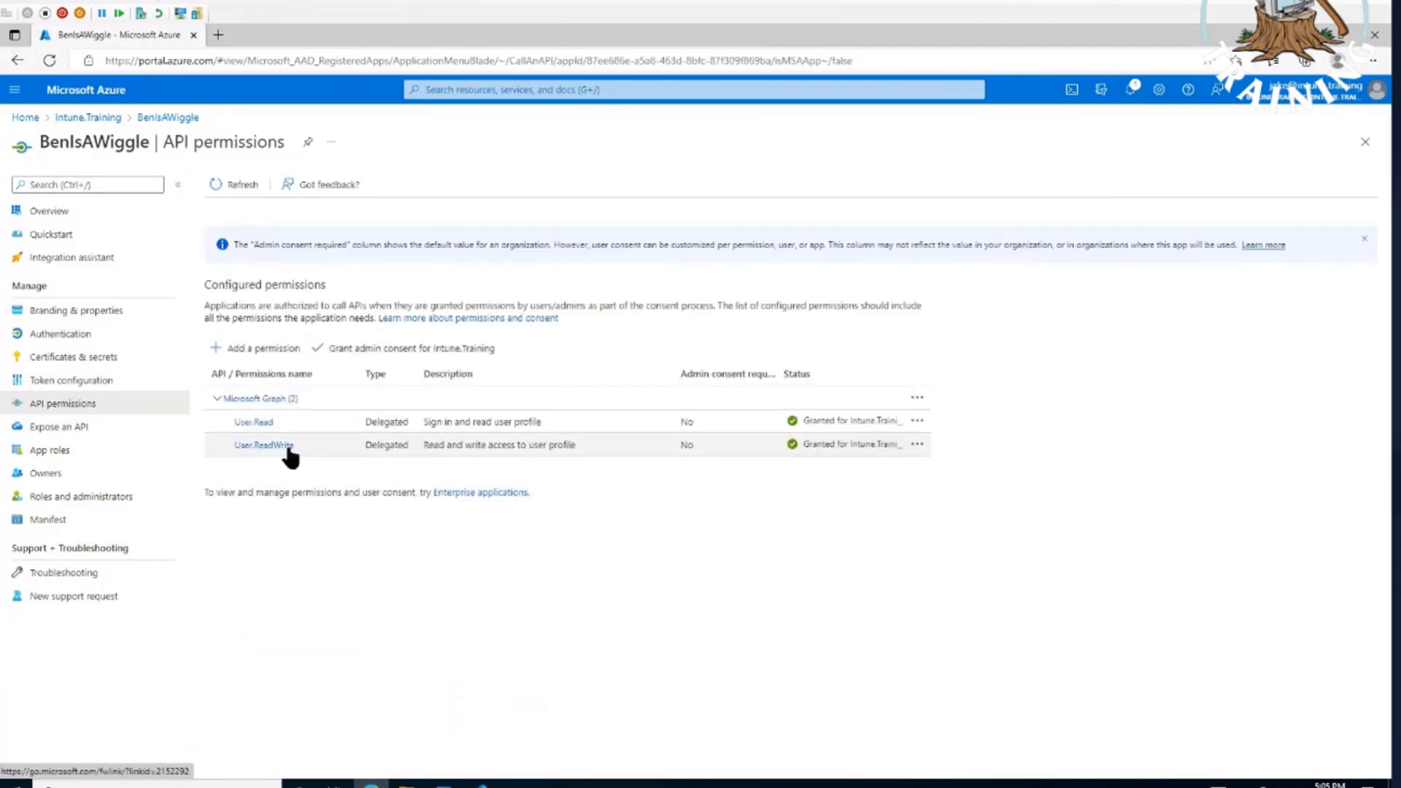
Step: Add the delegated Microsoft Graph permission User.ReadWrite.All to BenIsAWiggle
left_click(262, 445)
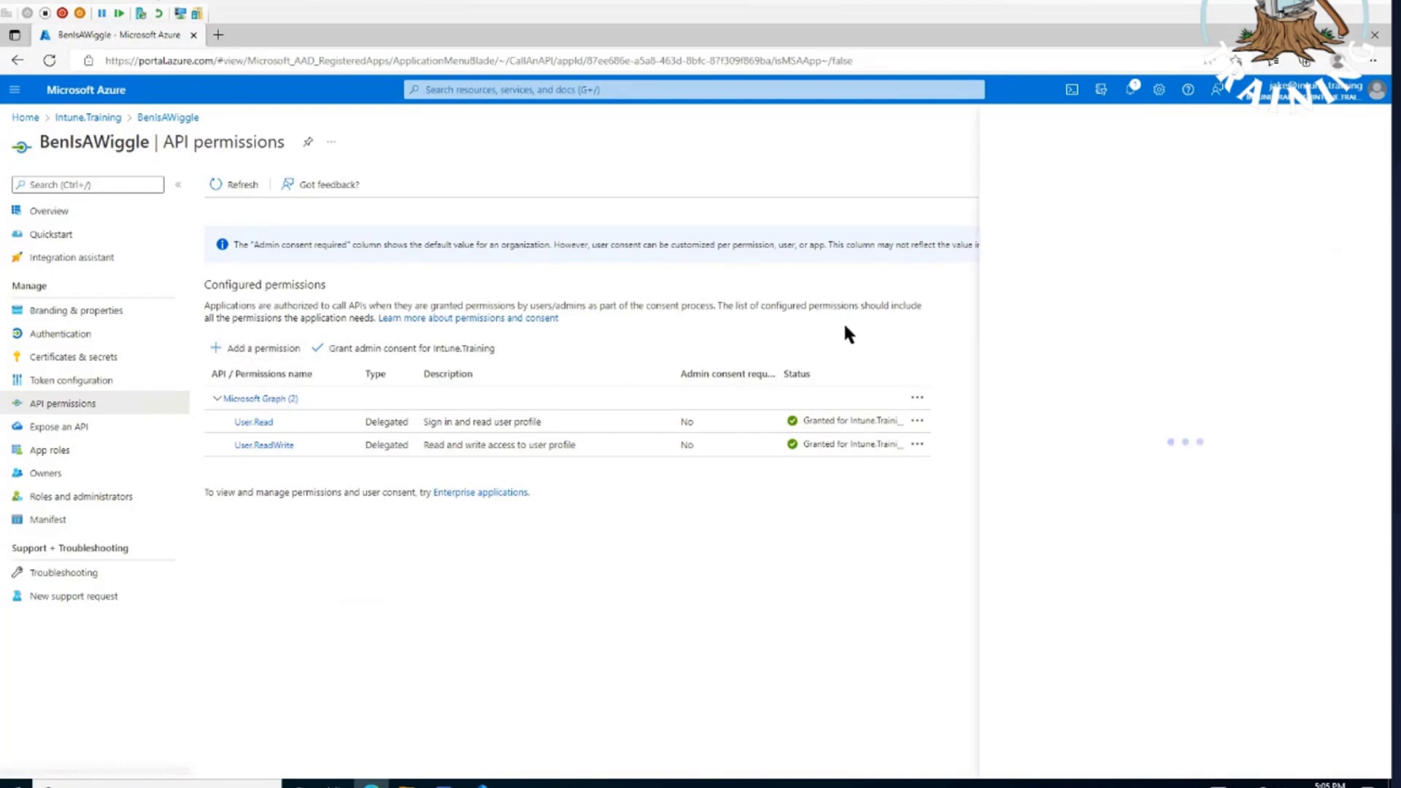
left_click(261, 348)
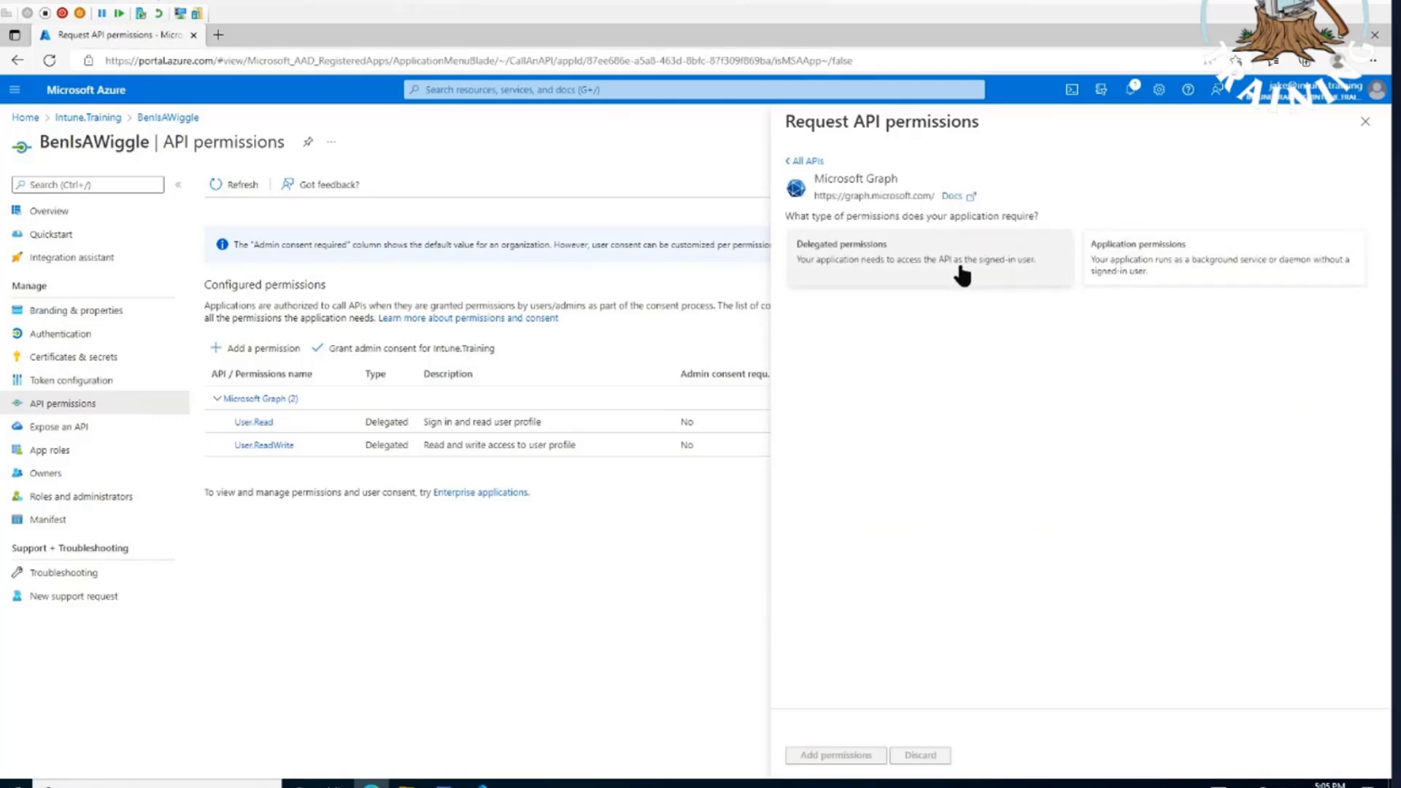
left_click(929, 257)
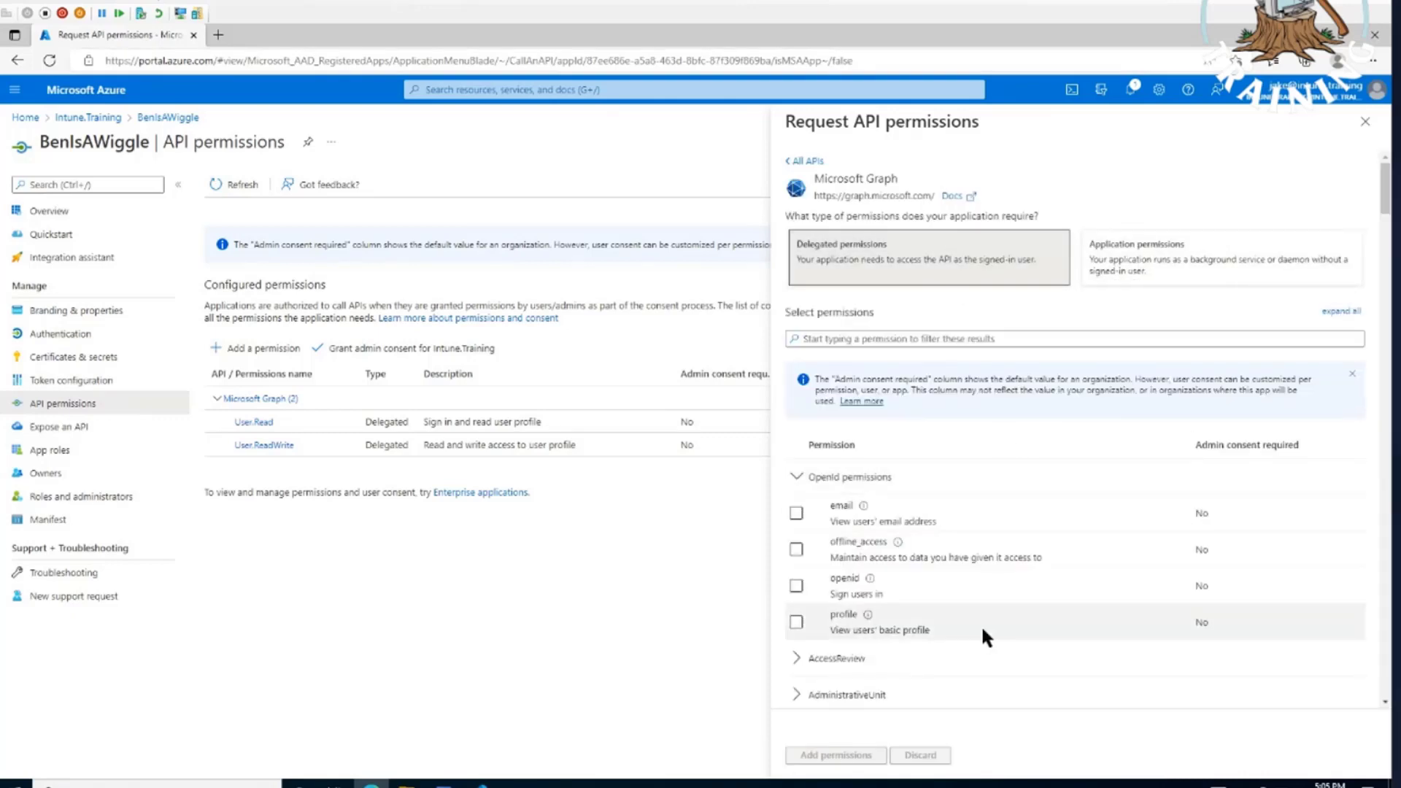
scroll("down", 3)
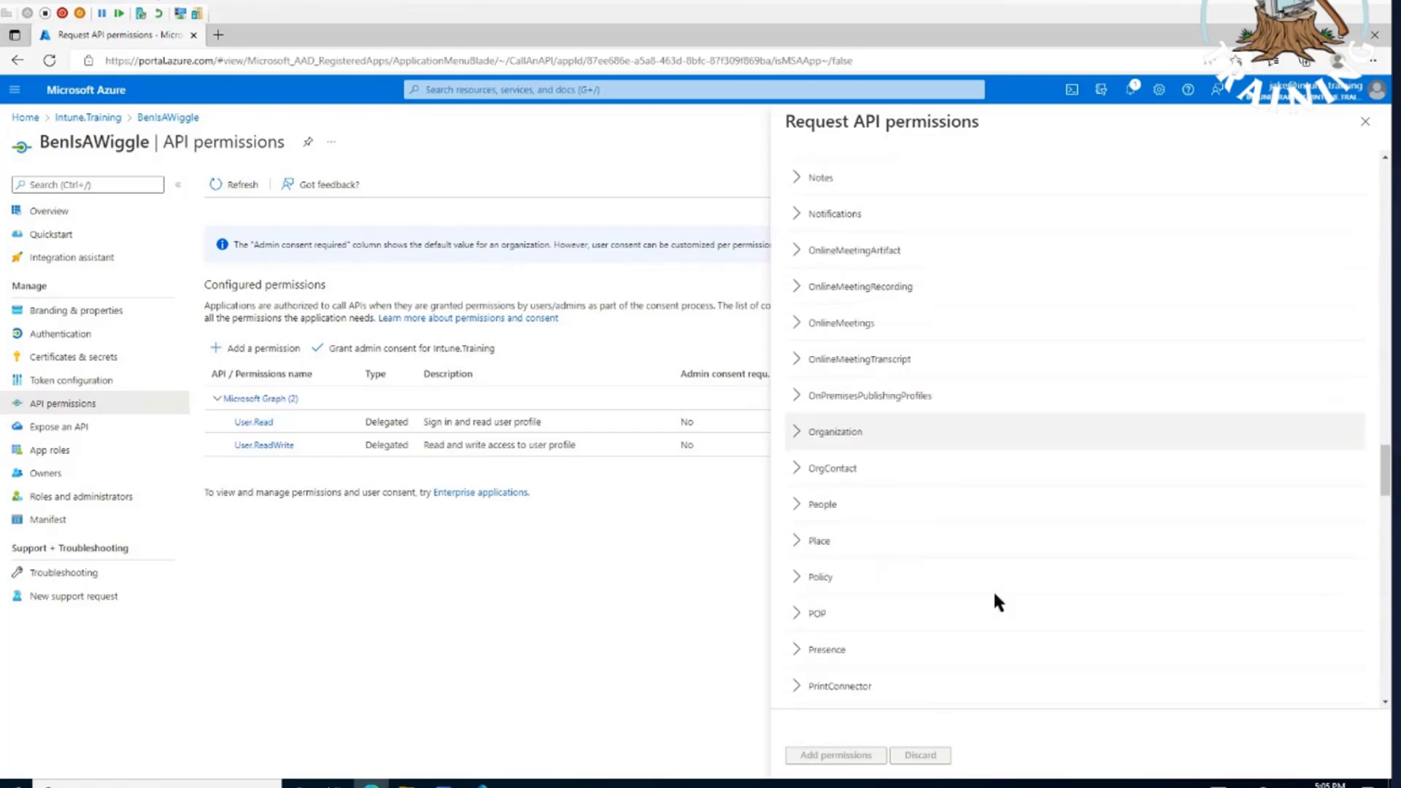
scroll("down", 3)
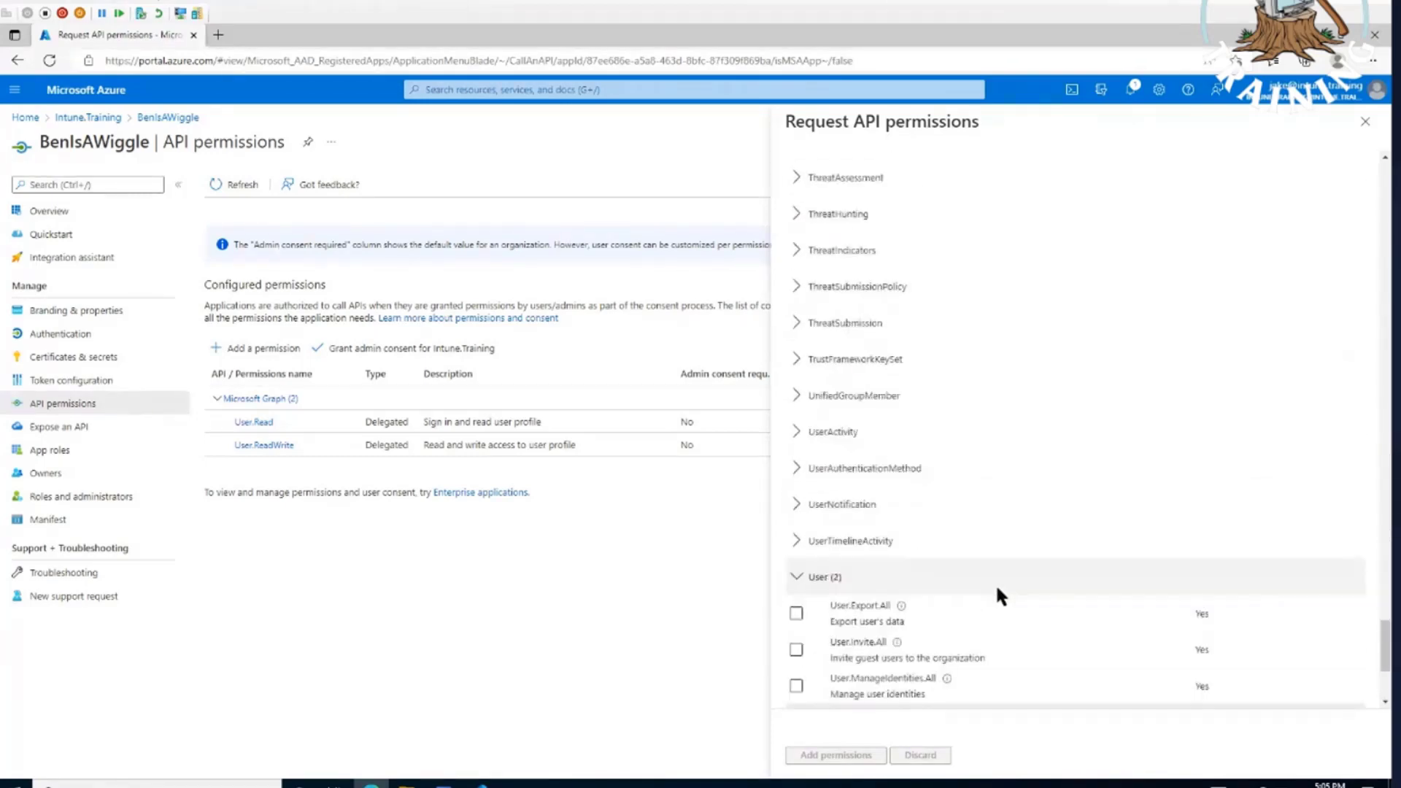
scroll("down", 3)
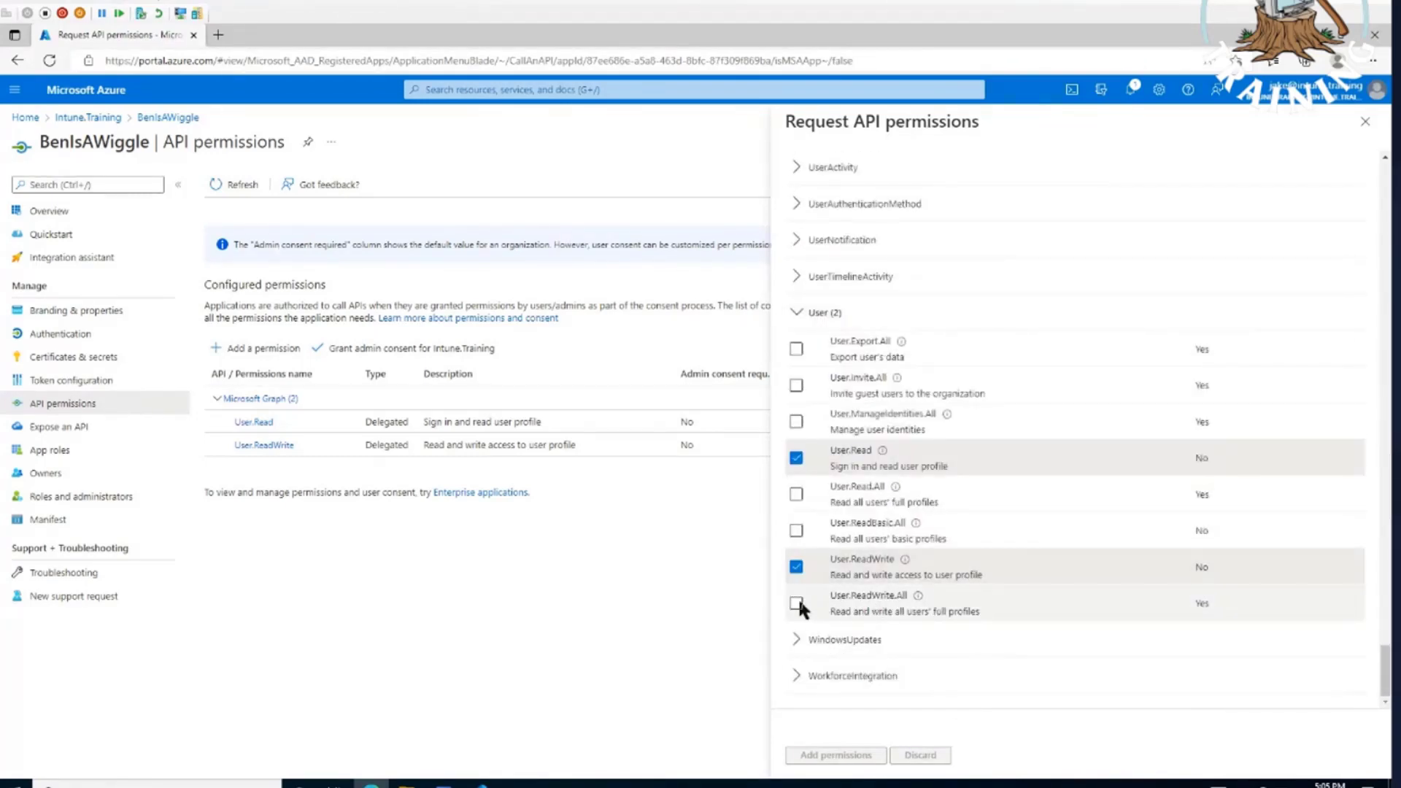
left_click(797, 603)
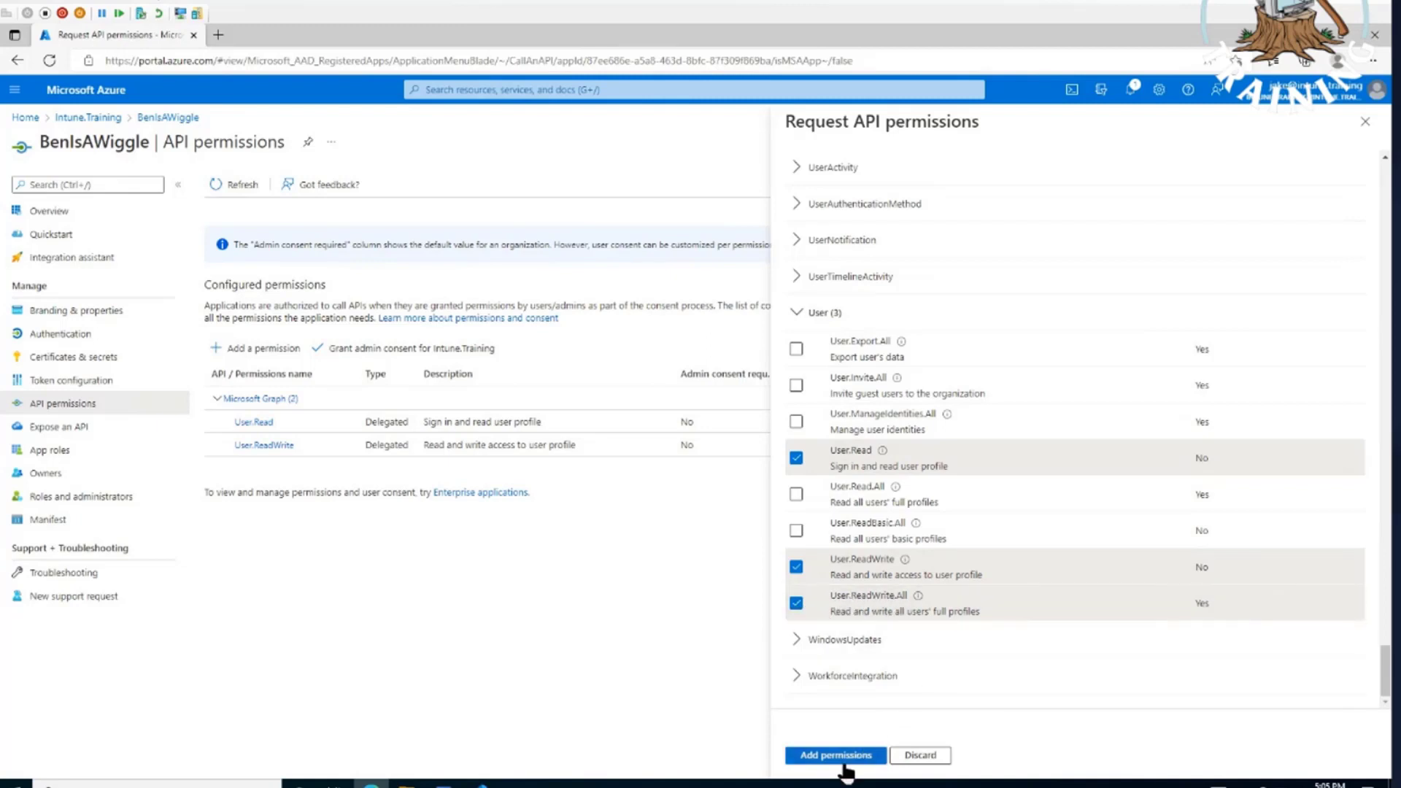
left_click(835, 755)
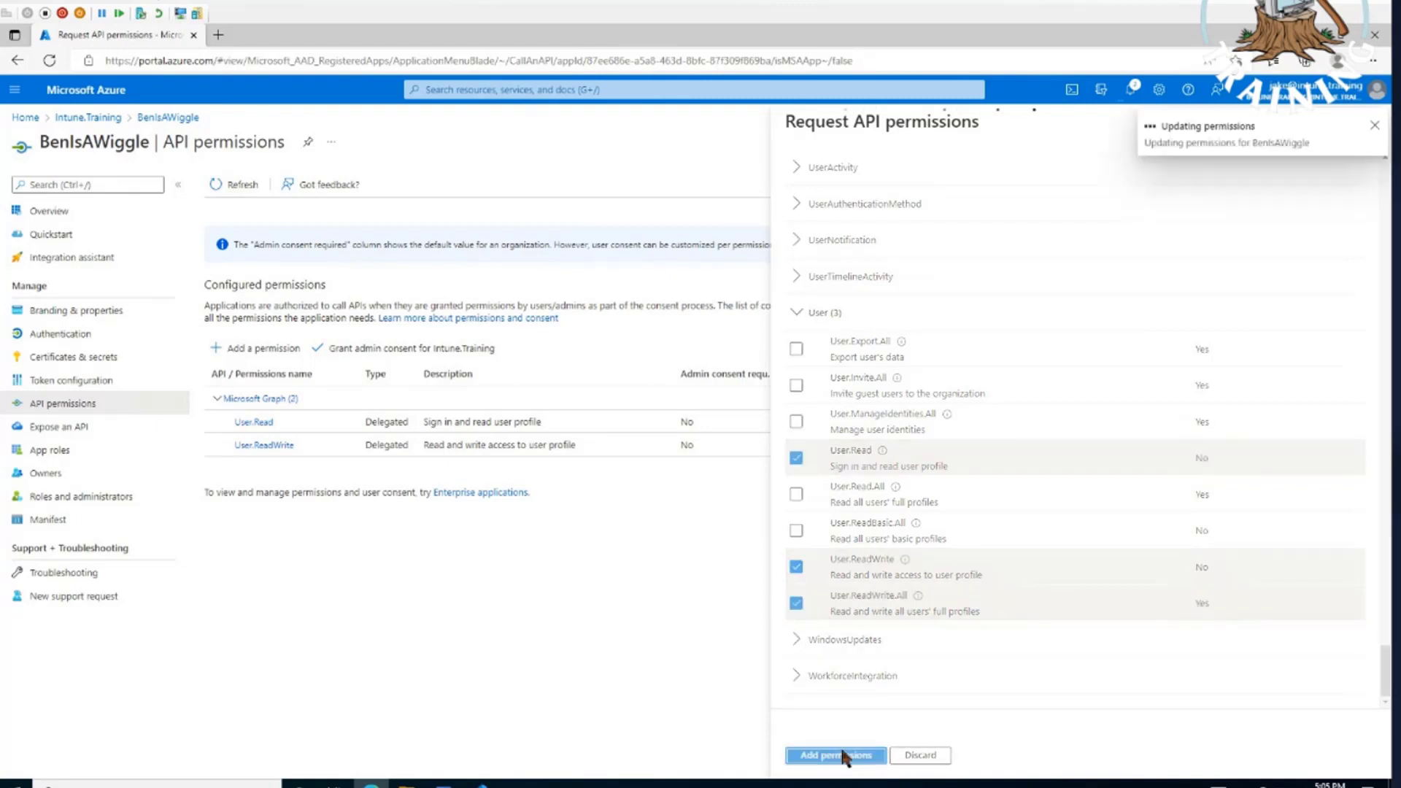
left_click(835, 755)
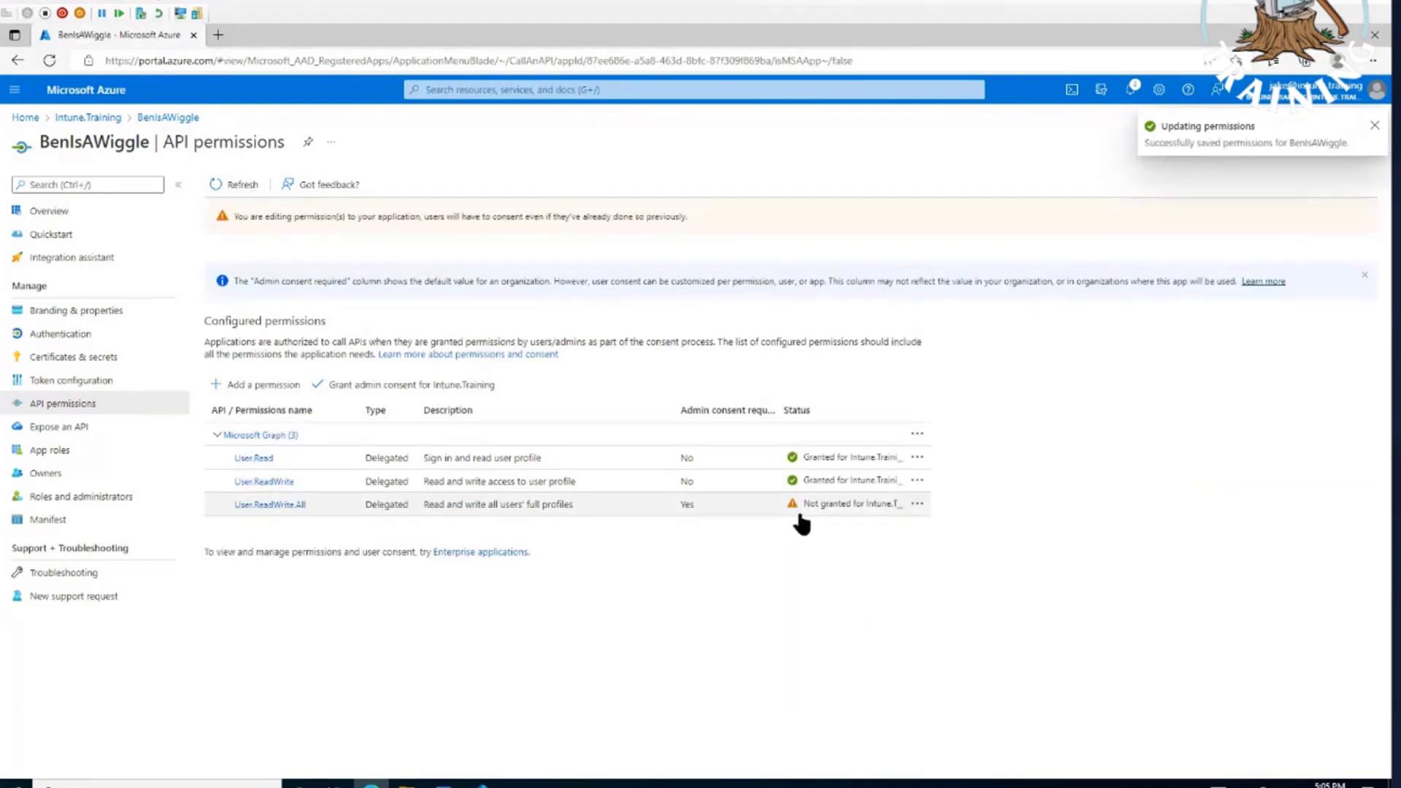
mouse_move(809, 509)
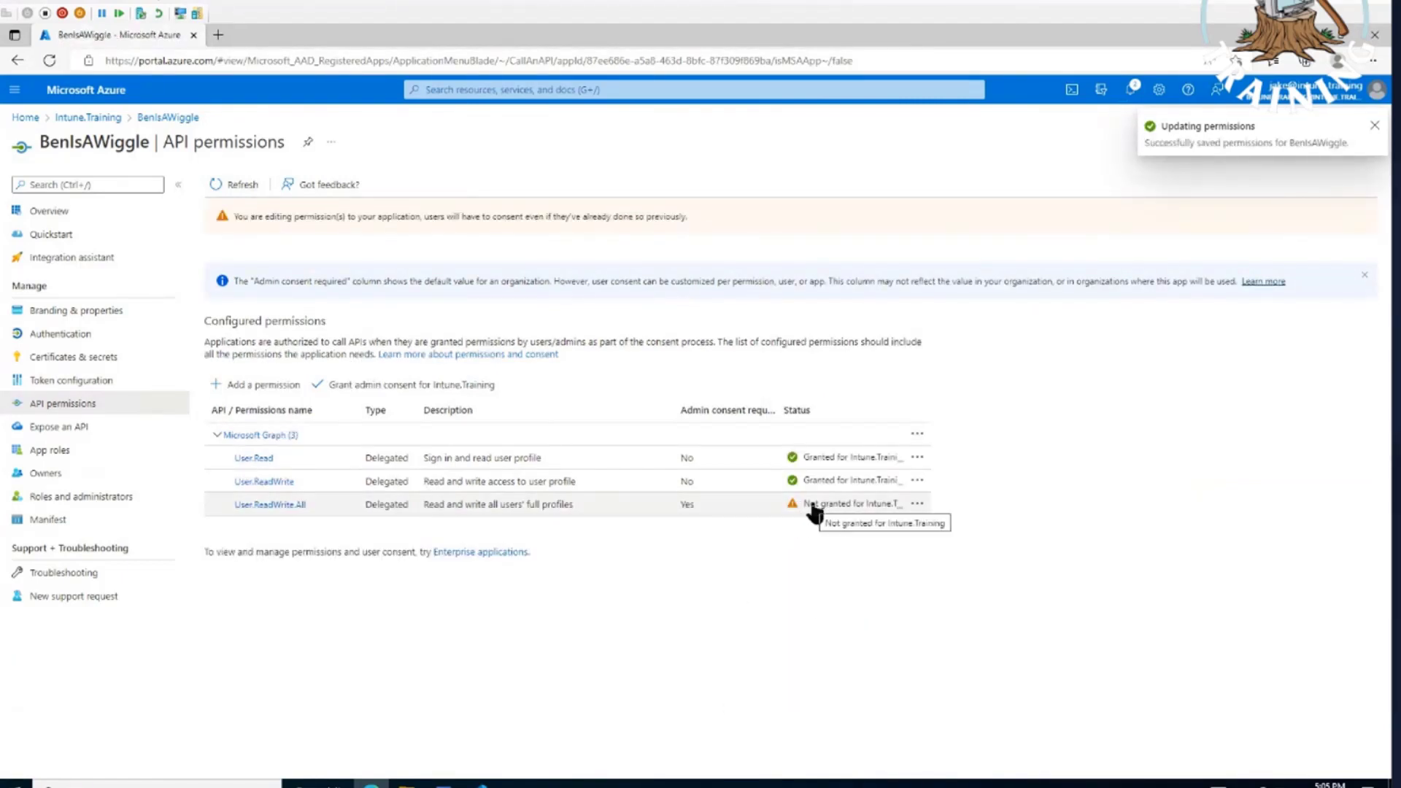
Step: Grant admin consent for Intune.Training so User.ReadWrite.All and the other Graph permissions show granted
left_click(1376, 126)
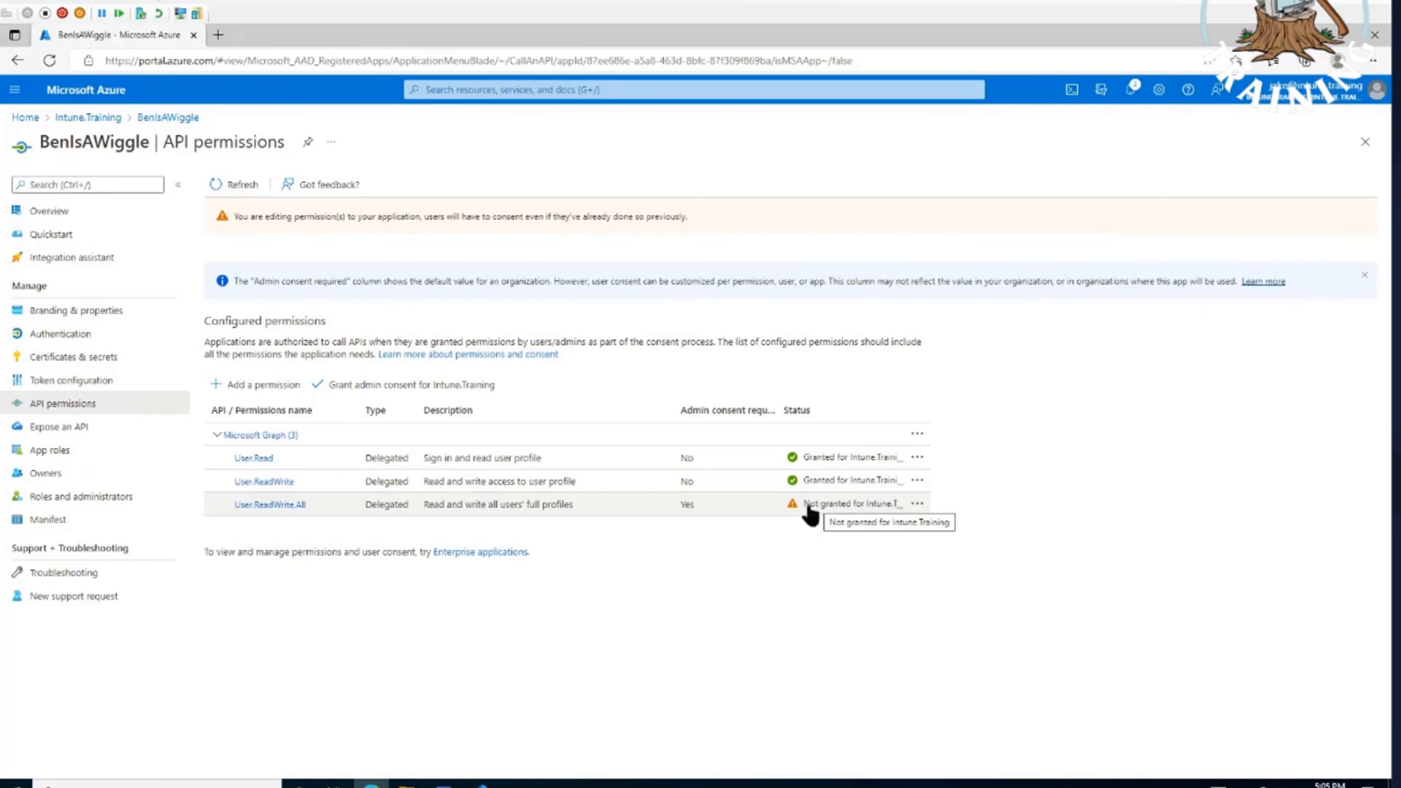
mouse_move(820, 525)
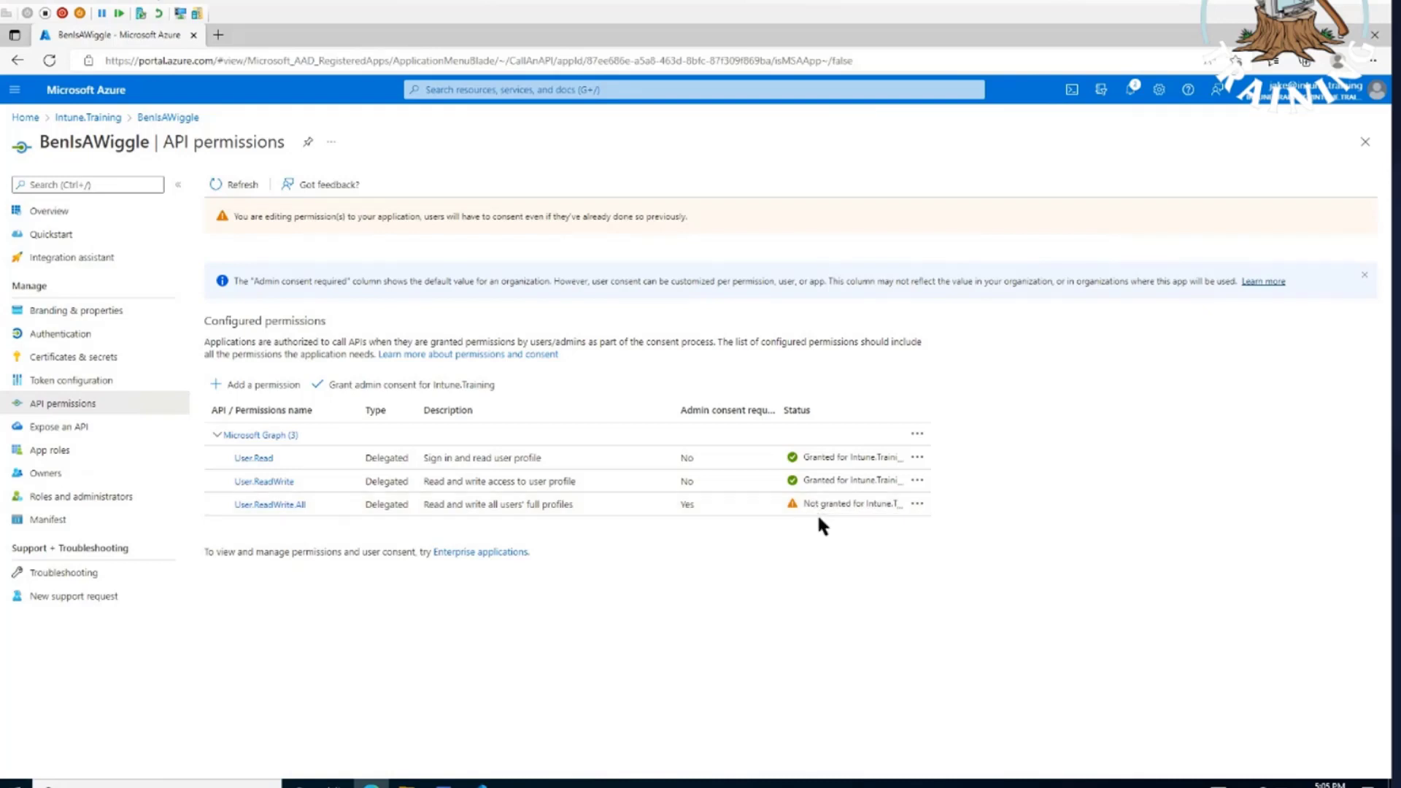
mouse_move(750, 527)
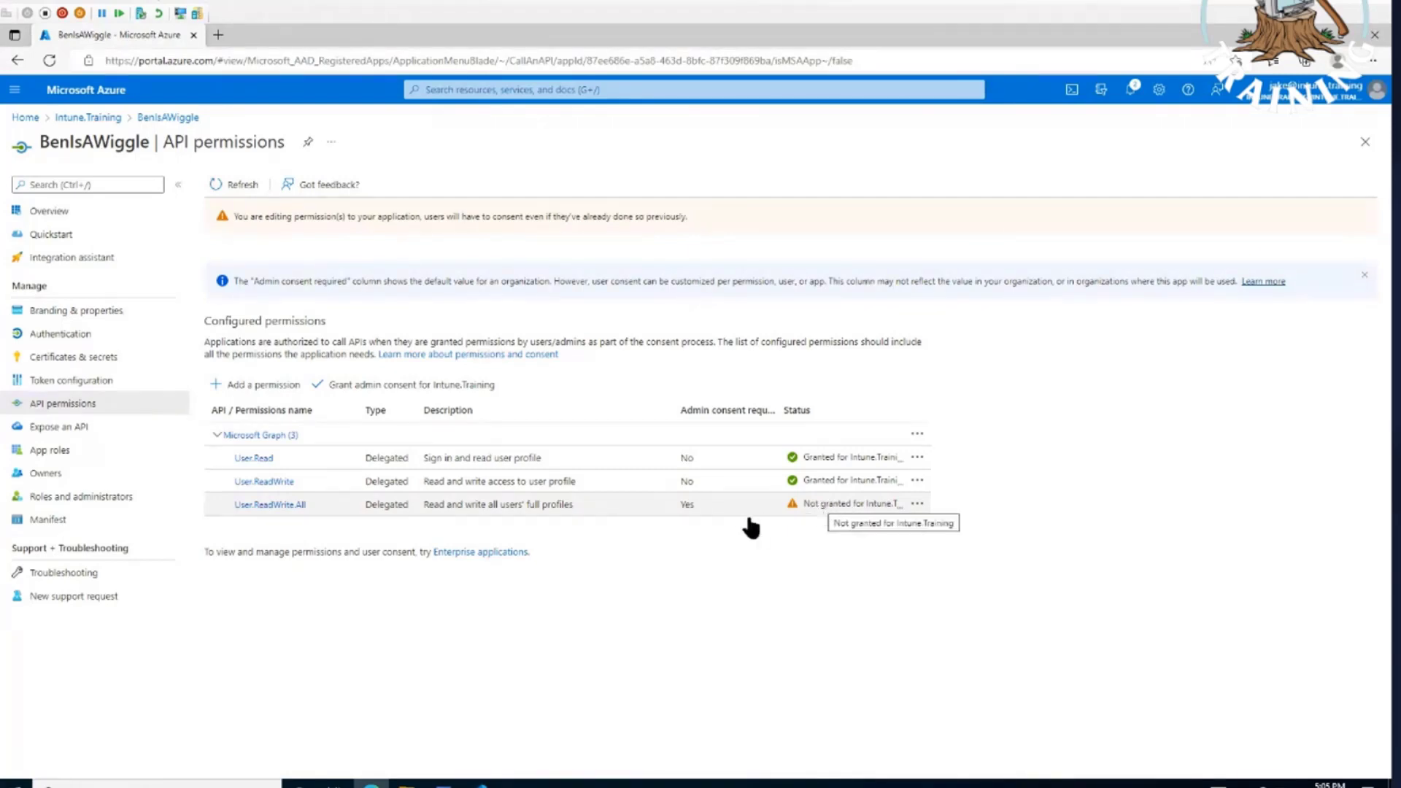
mouse_move(428, 388)
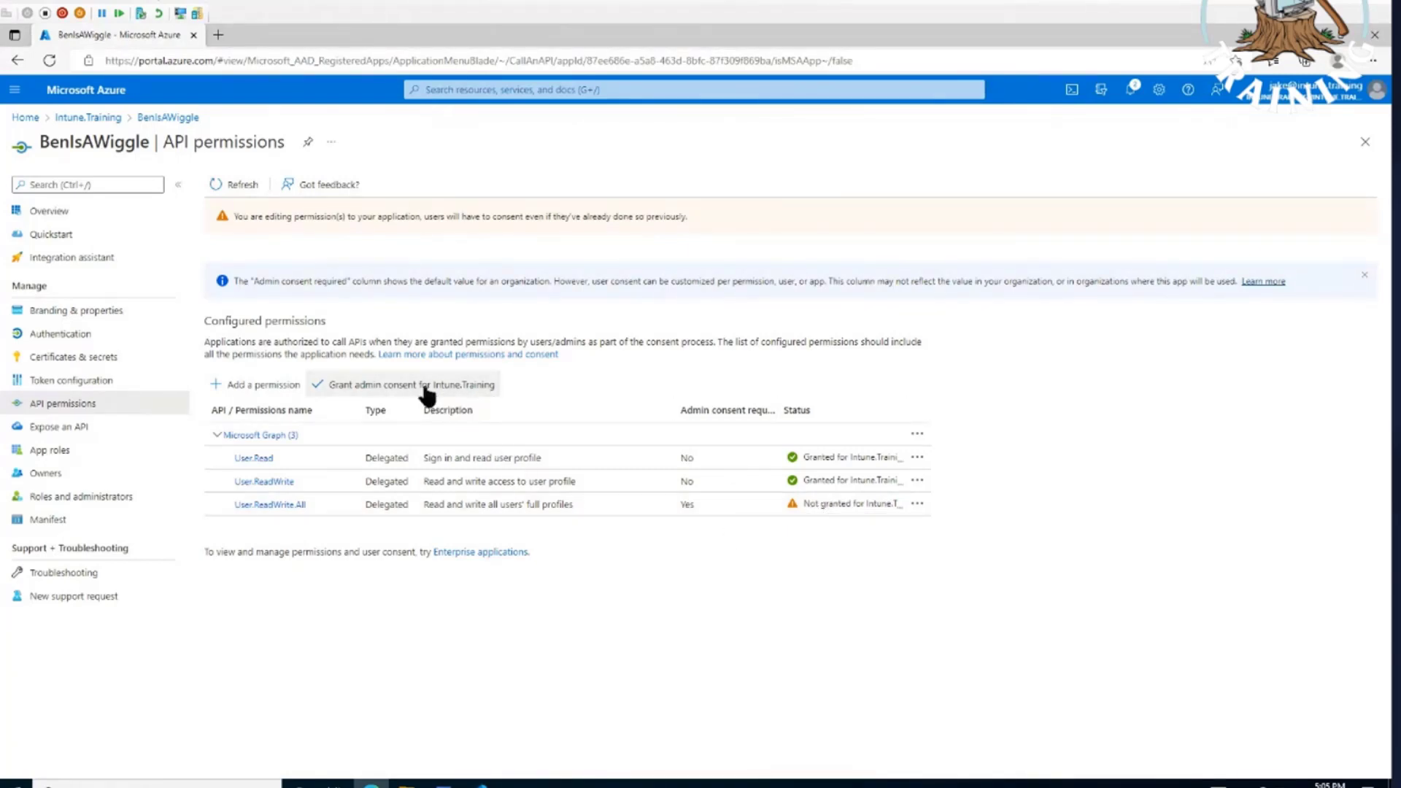
left_click(408, 384)
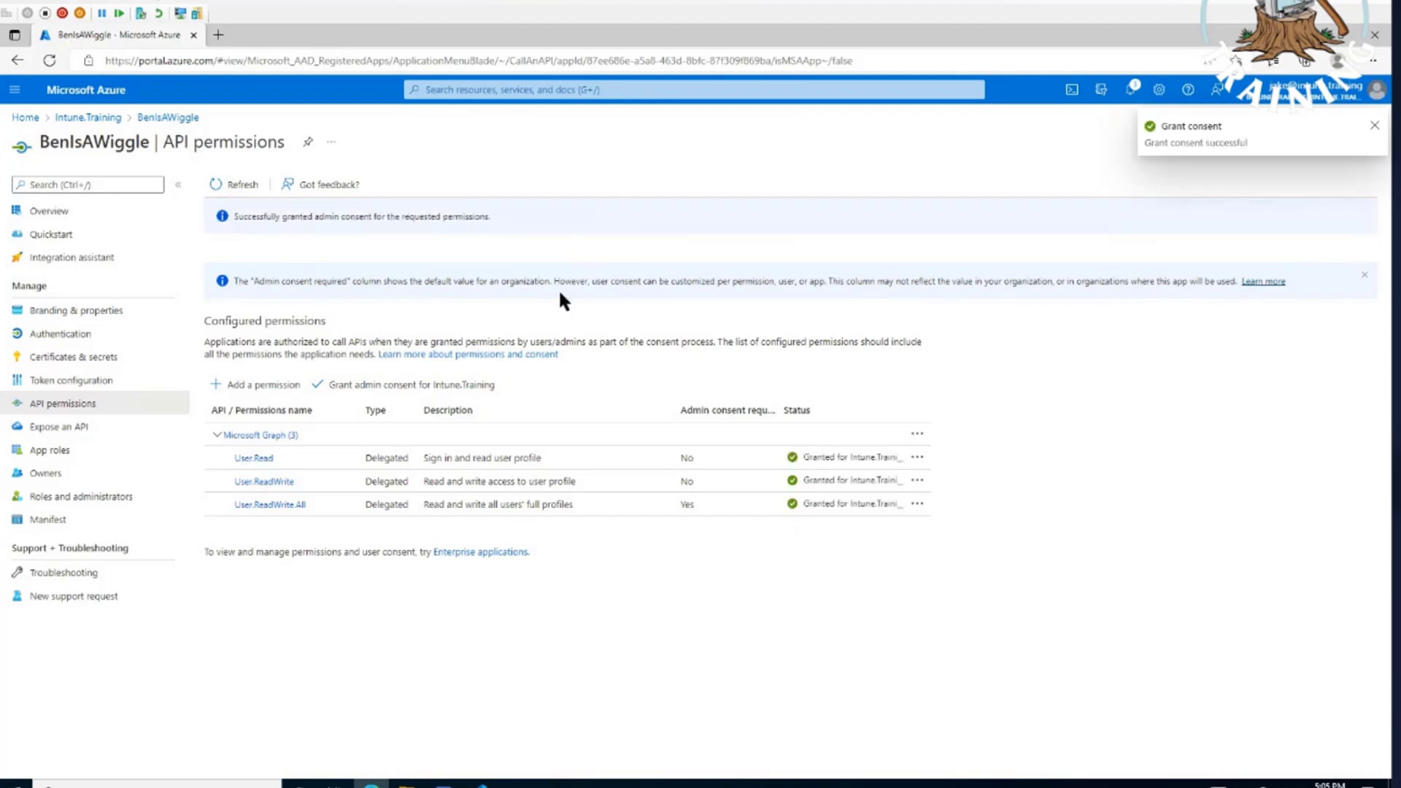
mouse_move(469, 353)
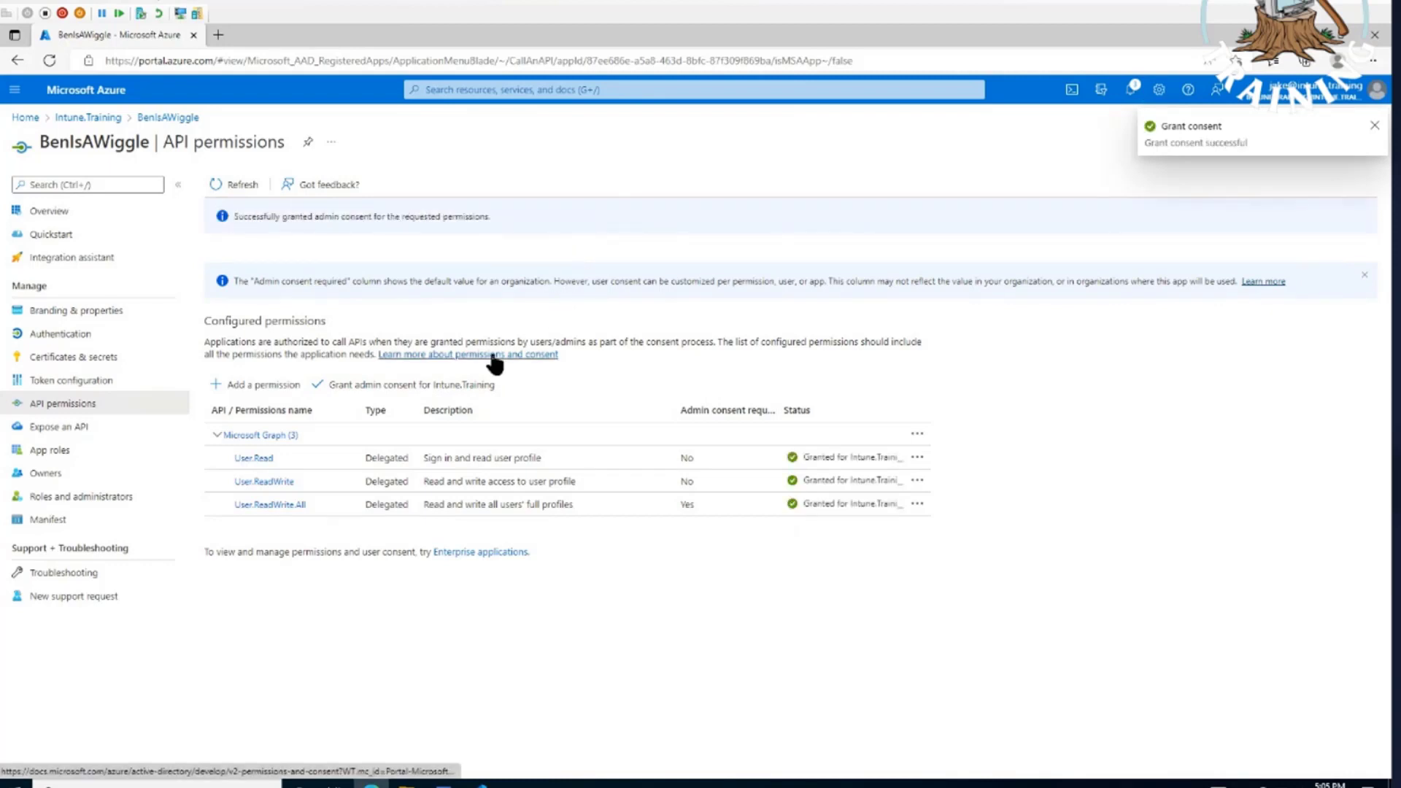
left_click(1375, 126)
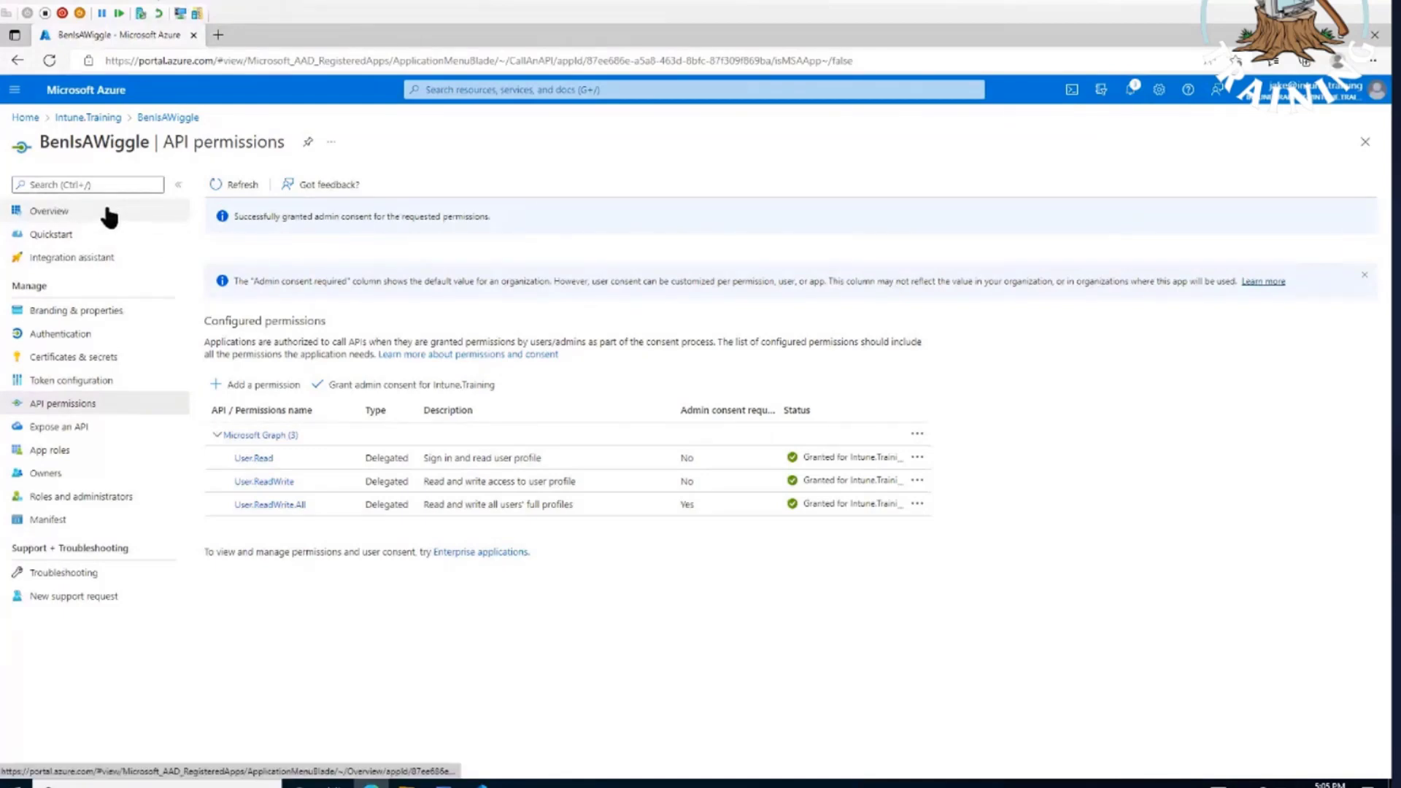
Step: From Azure home, show the Intune.Training Azure Active Directory overview with tenant details
left_click(48, 210)
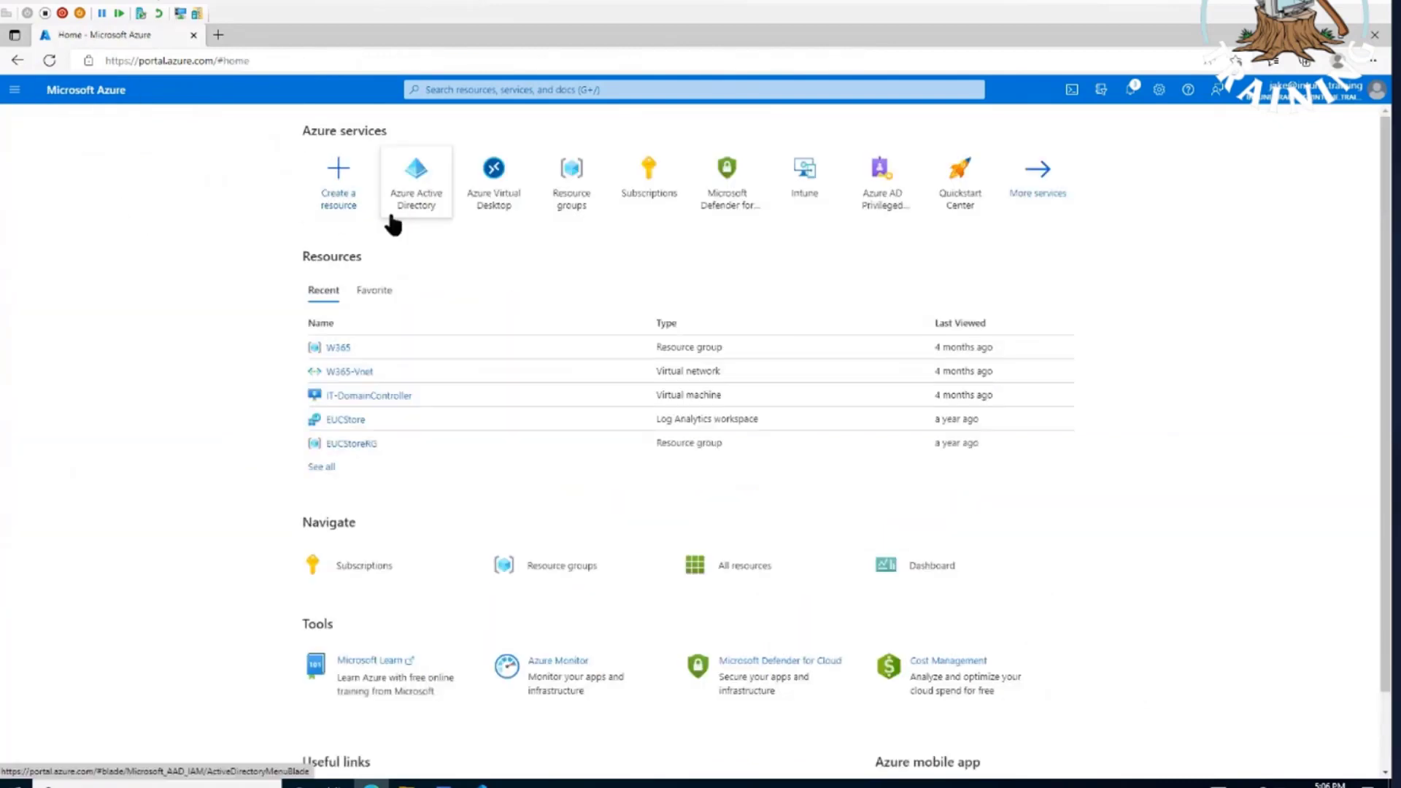
left_click(415, 178)
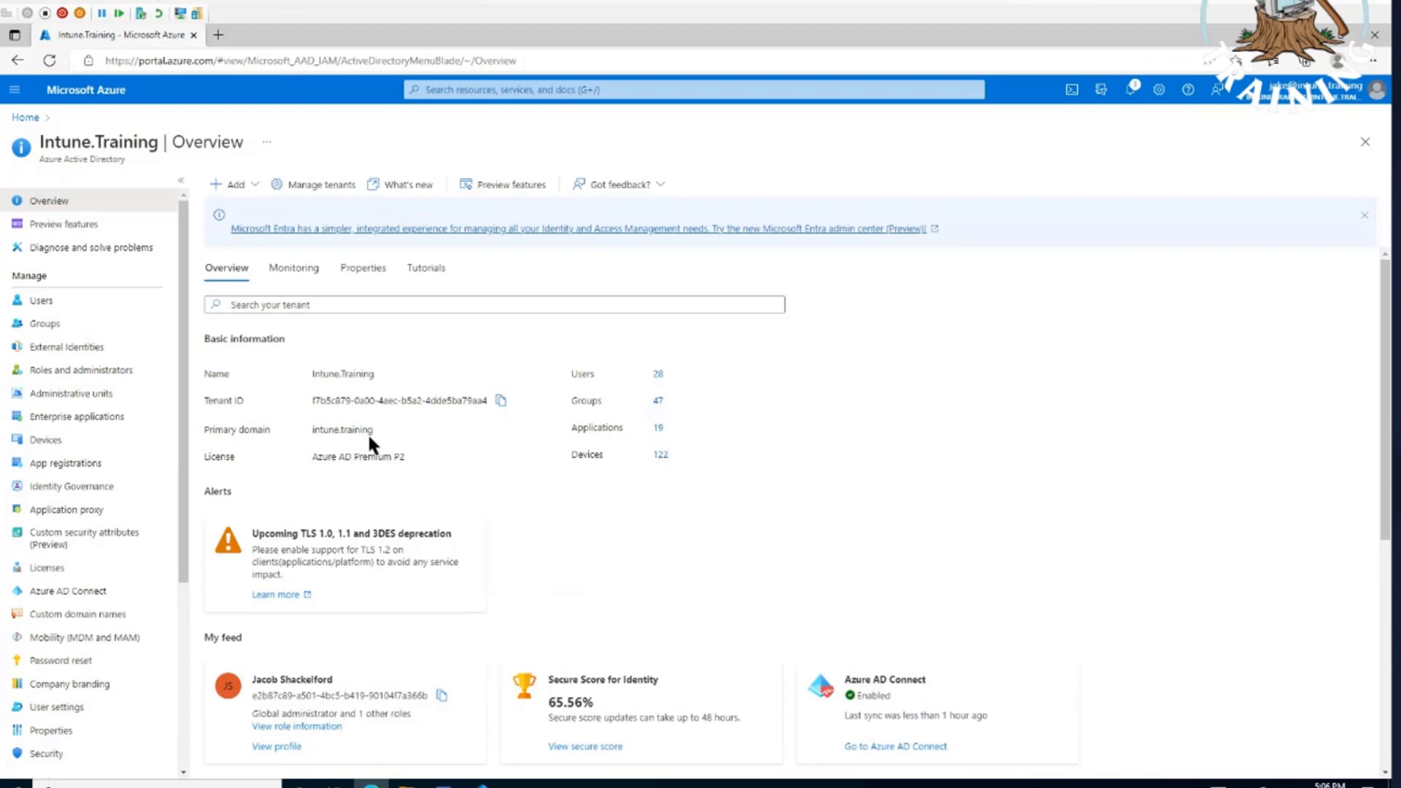
mouse_move(370, 428)
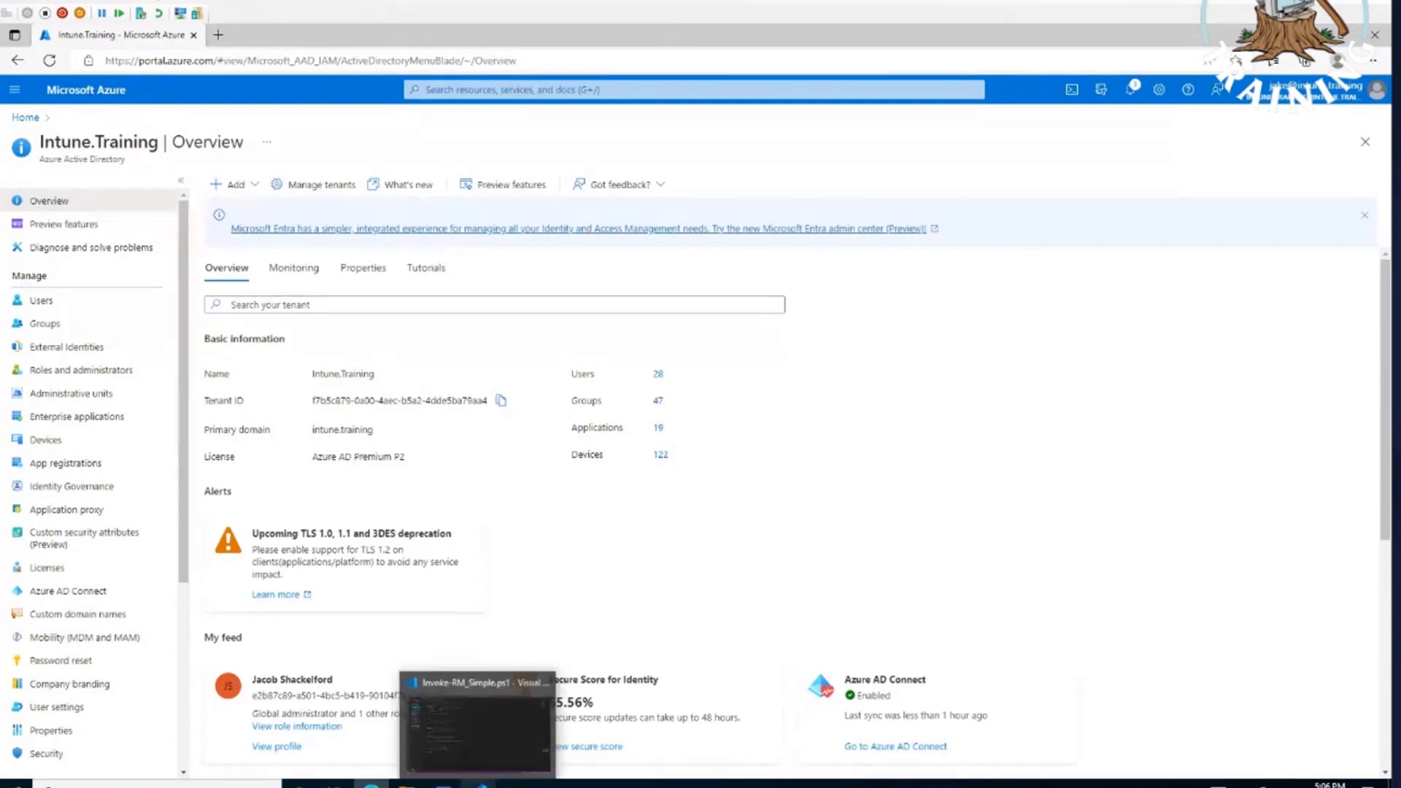
mouse_move(475, 681)
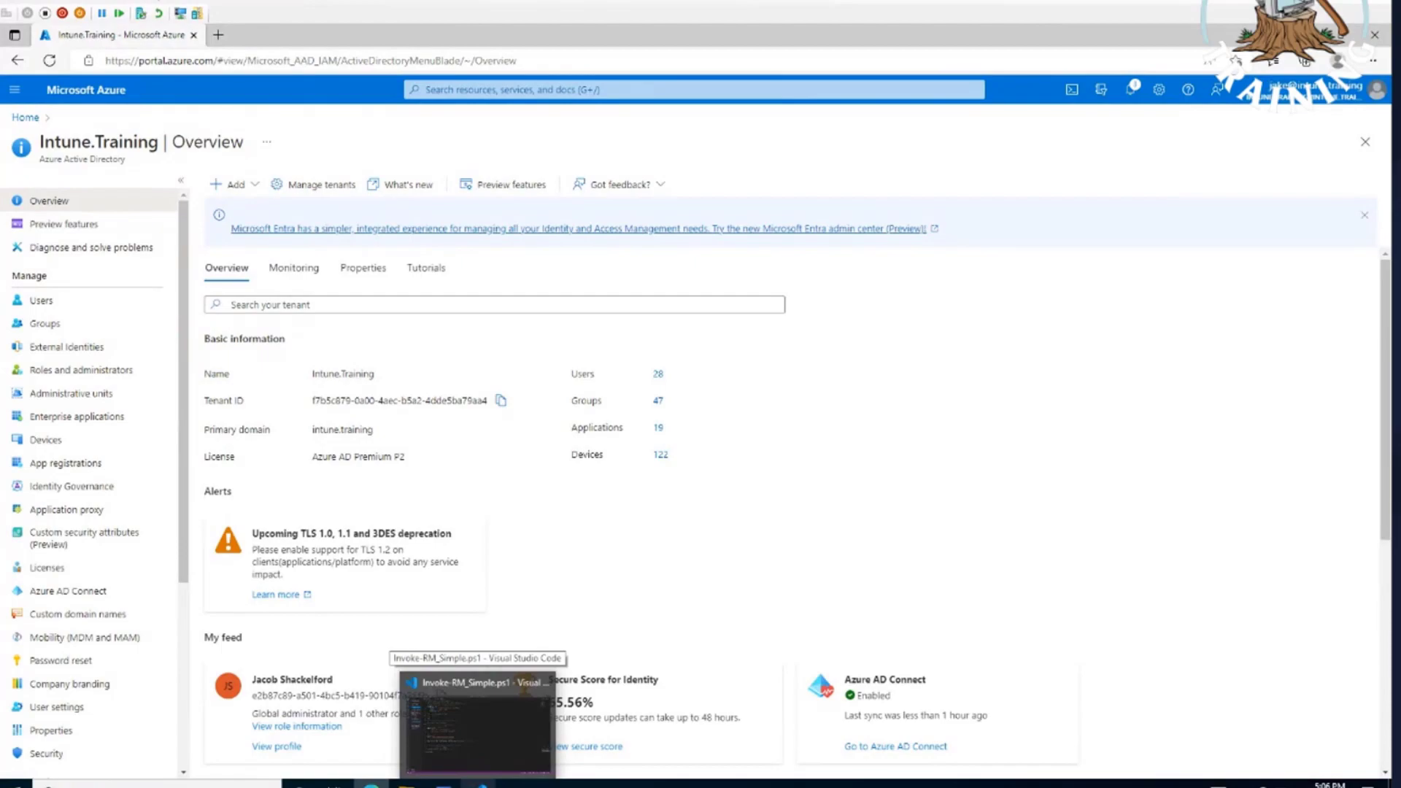
Step: Switch to Invoke-RM_Simple.ps1 in VS Code and place the cursor at the top of the script
left_click(476, 716)
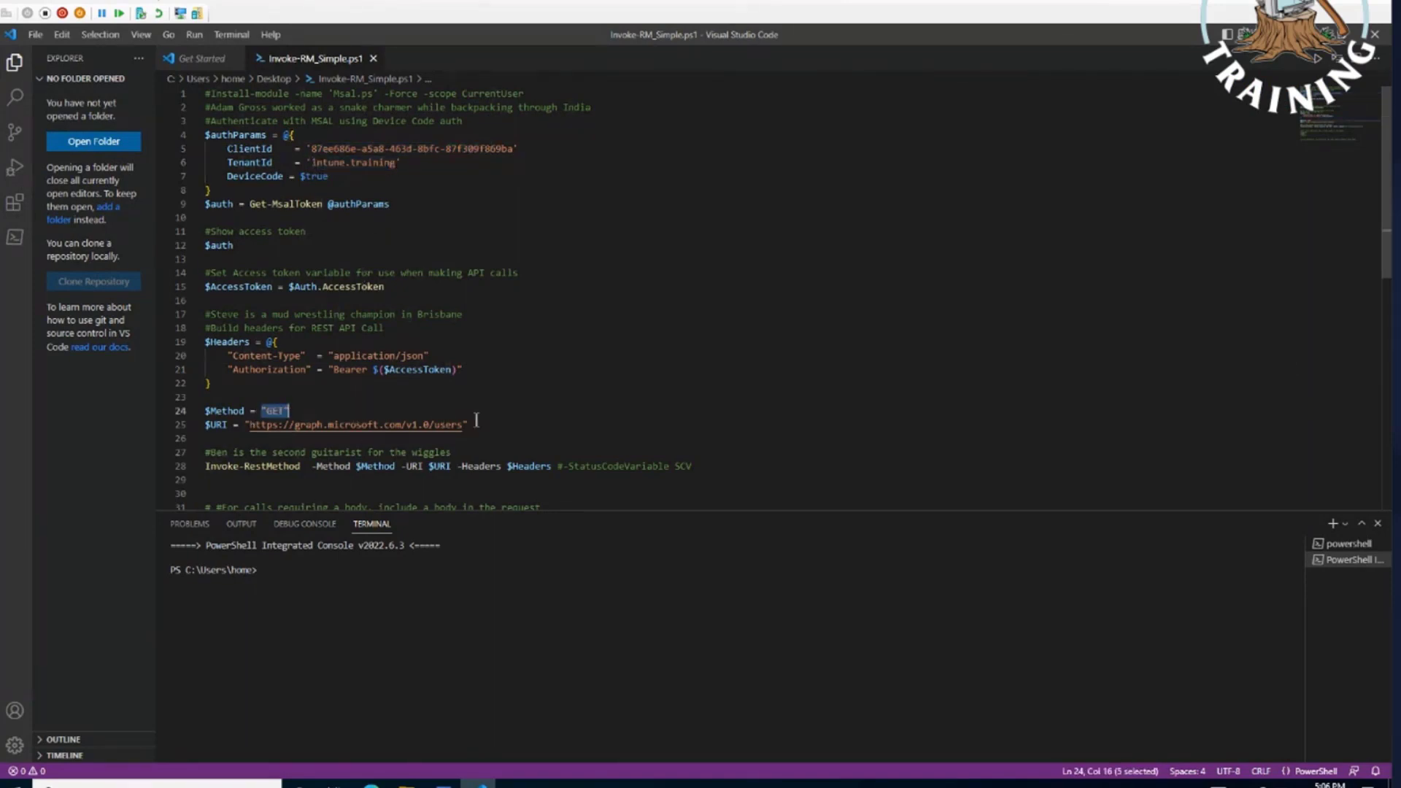
left_click(469, 423)
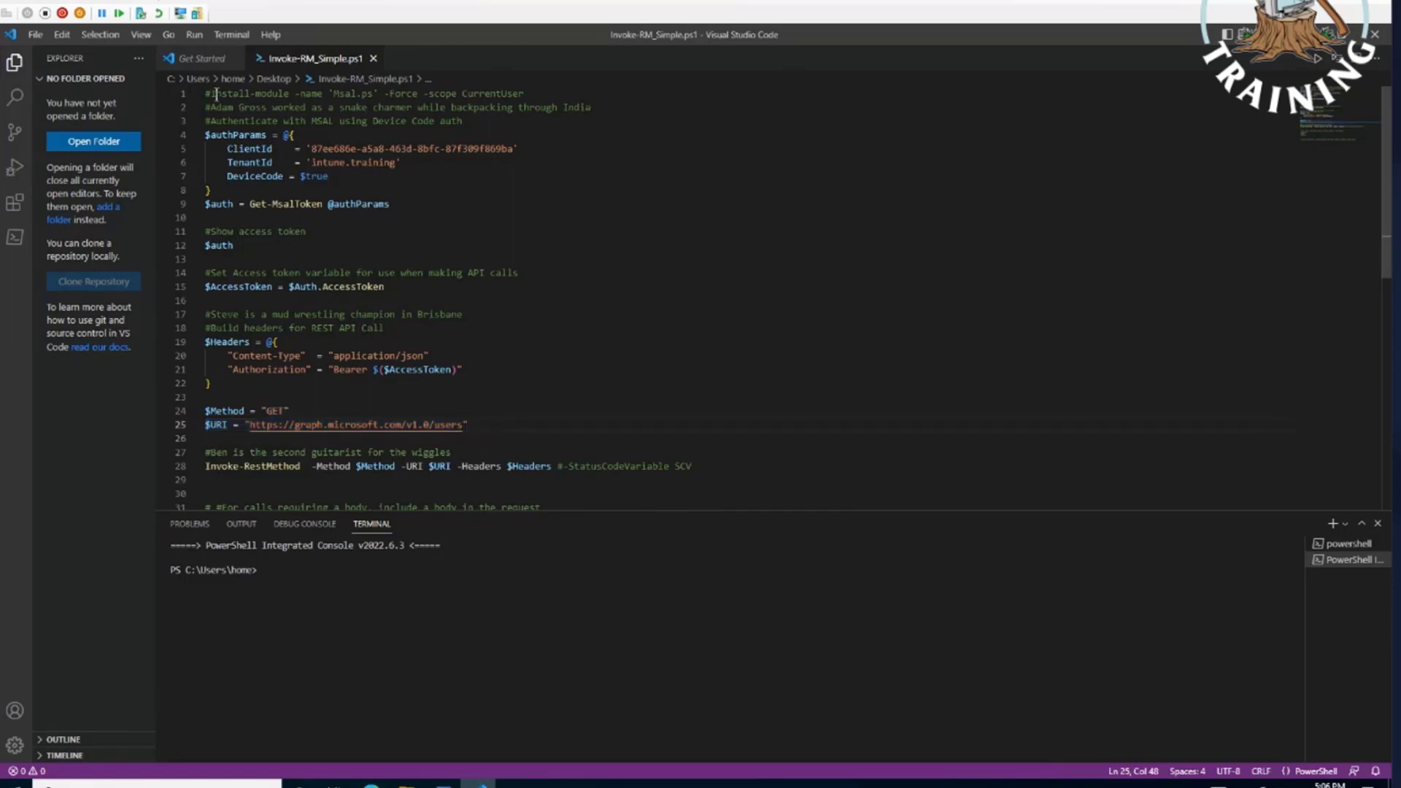
left_click(585, 89)
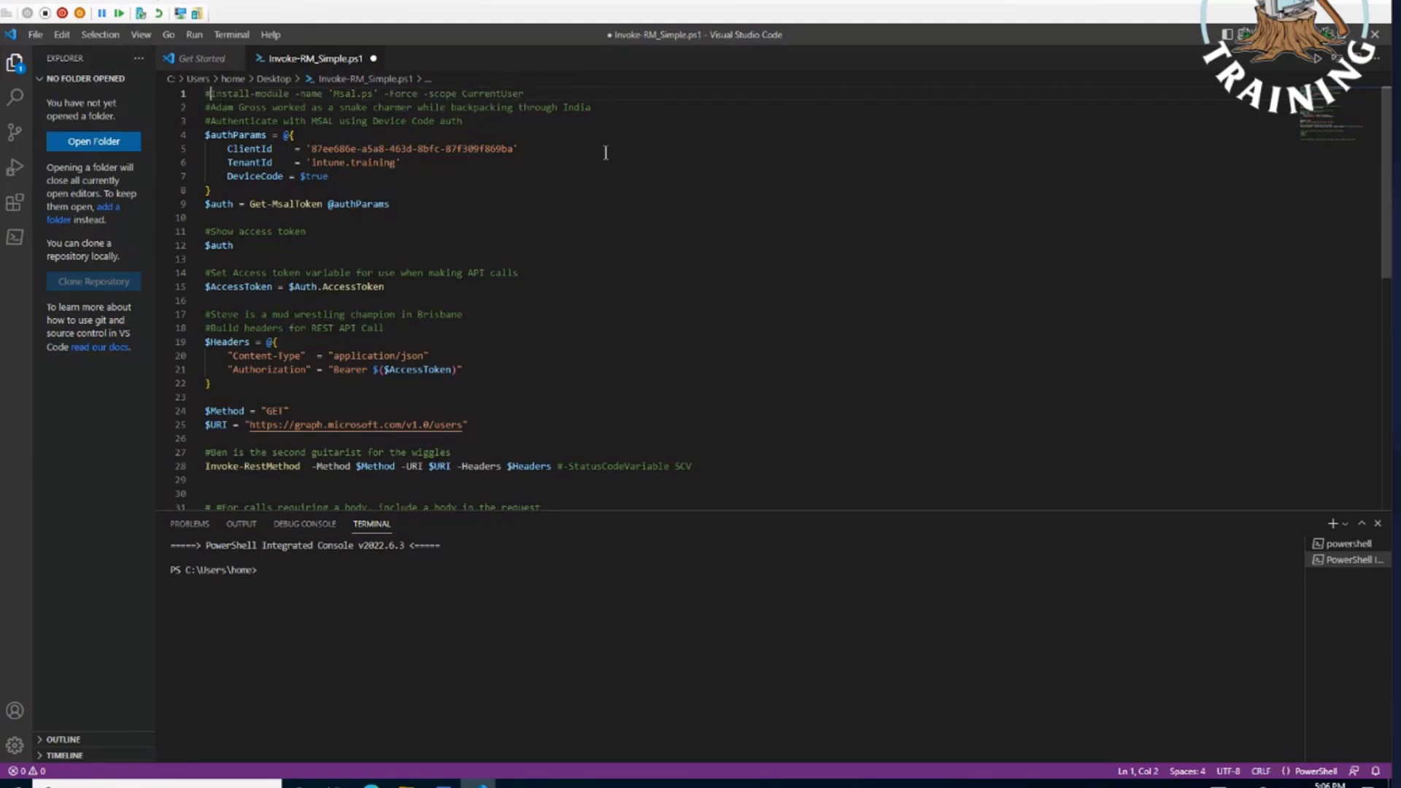
mouse_move(1013, 200)
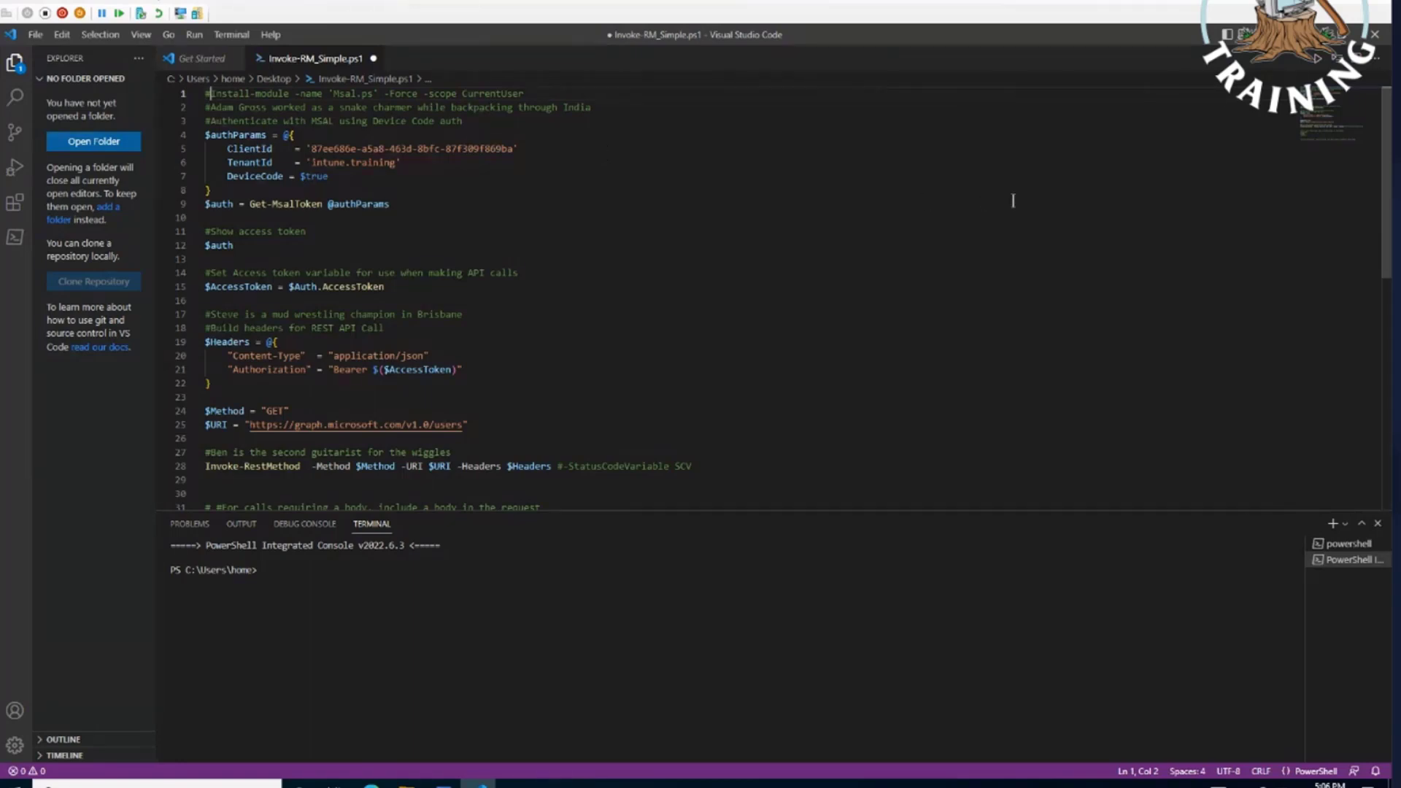
mouse_move(1318, 70)
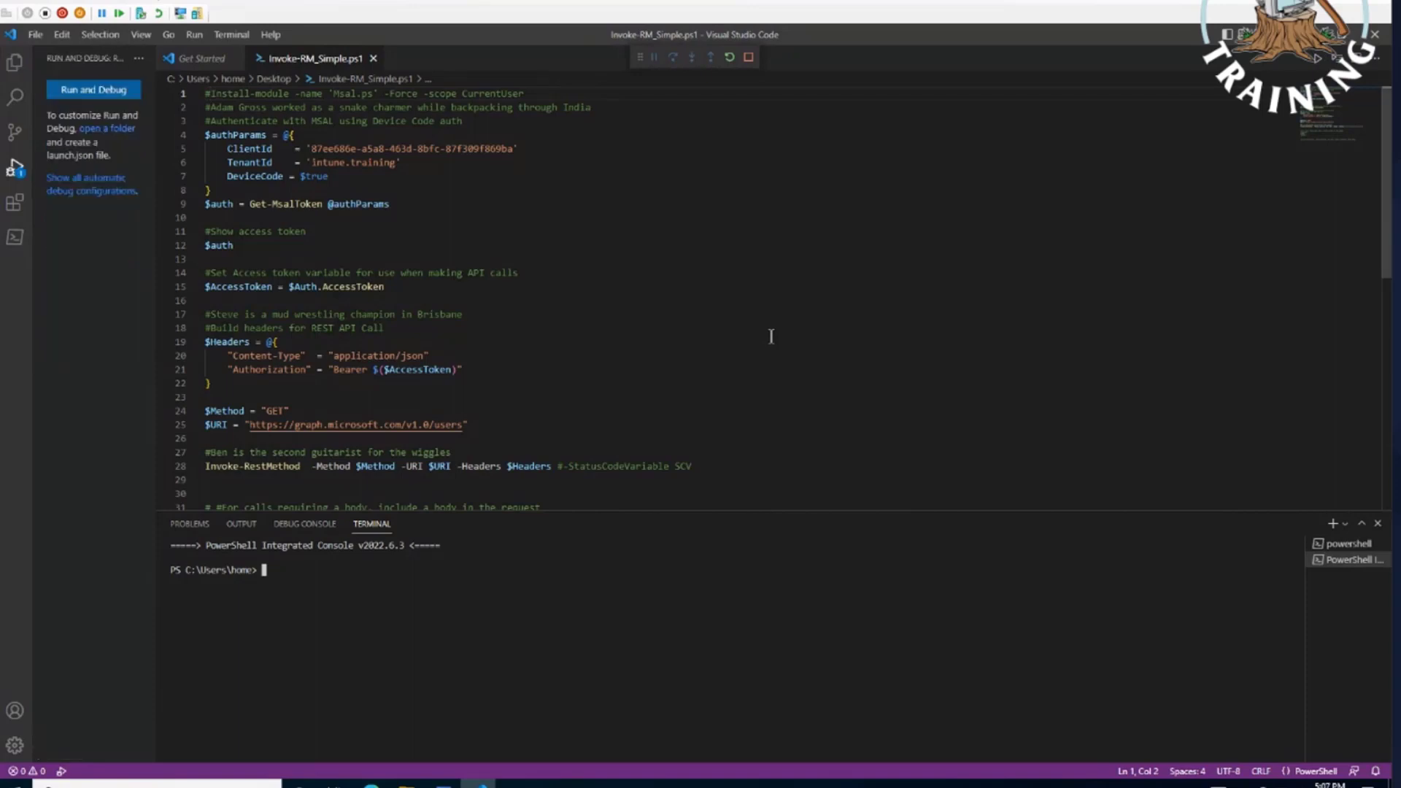
Step: Run the script's device code sign-in and follow the microsoft.com/devicelogin link from the terminal
left_click(93, 89)
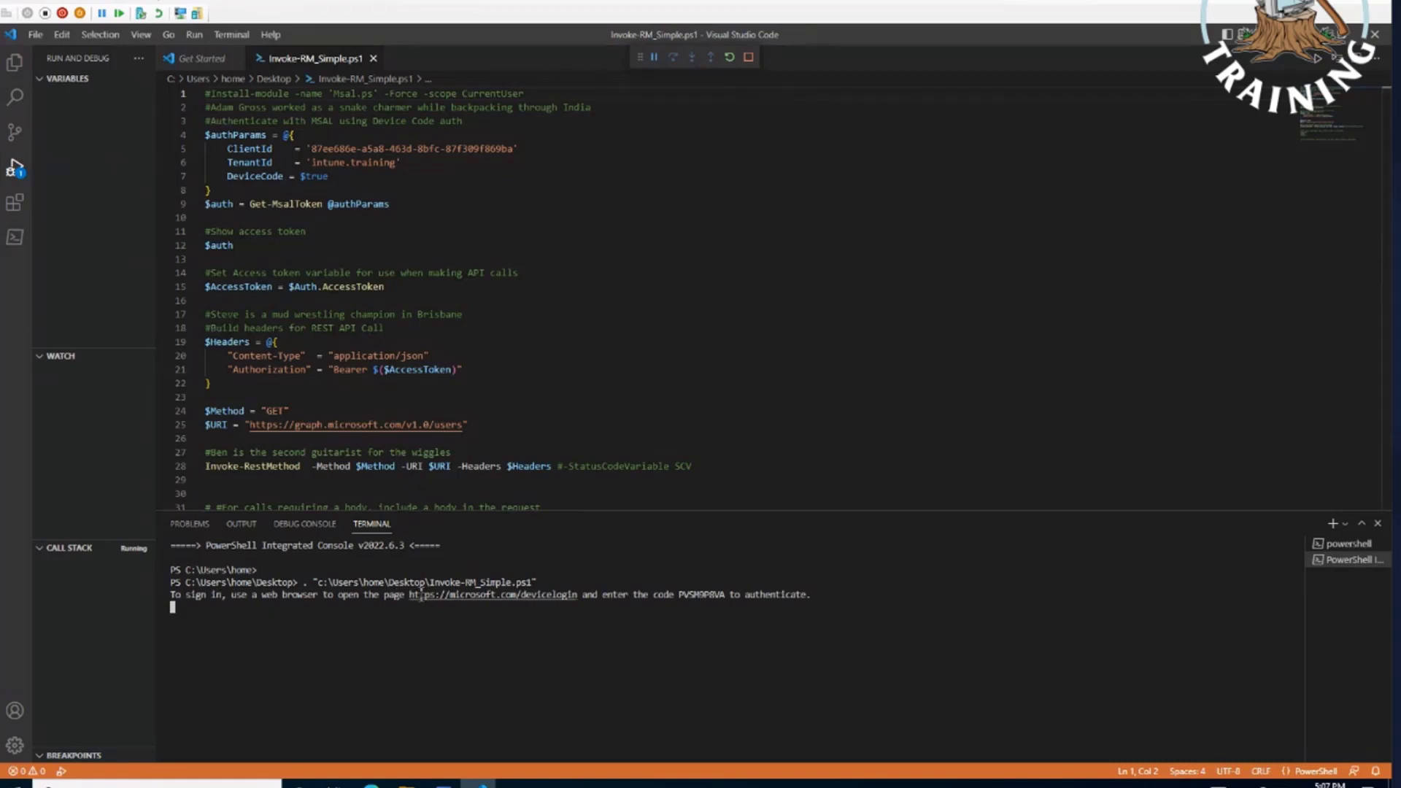
mouse_move(492, 594)
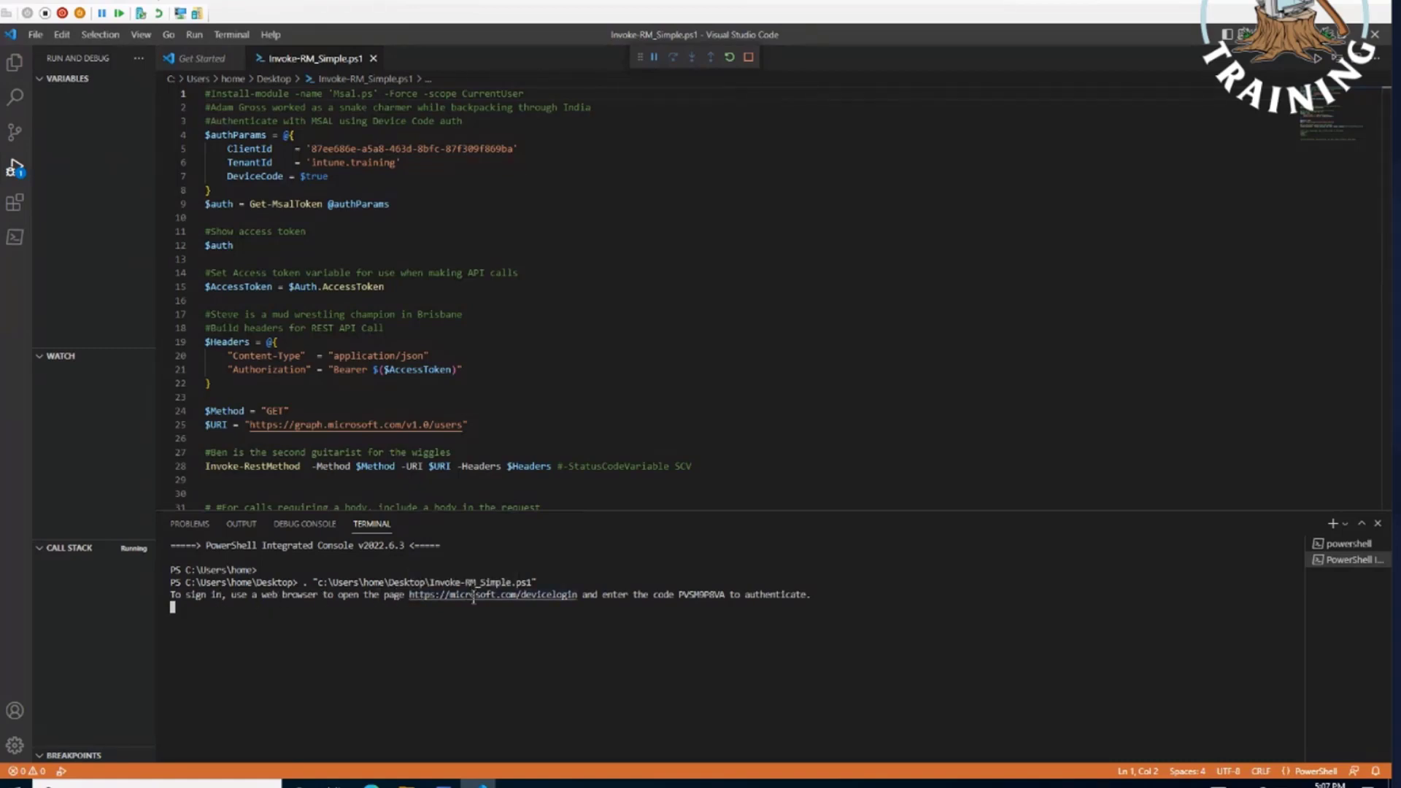
mouse_move(488, 599)
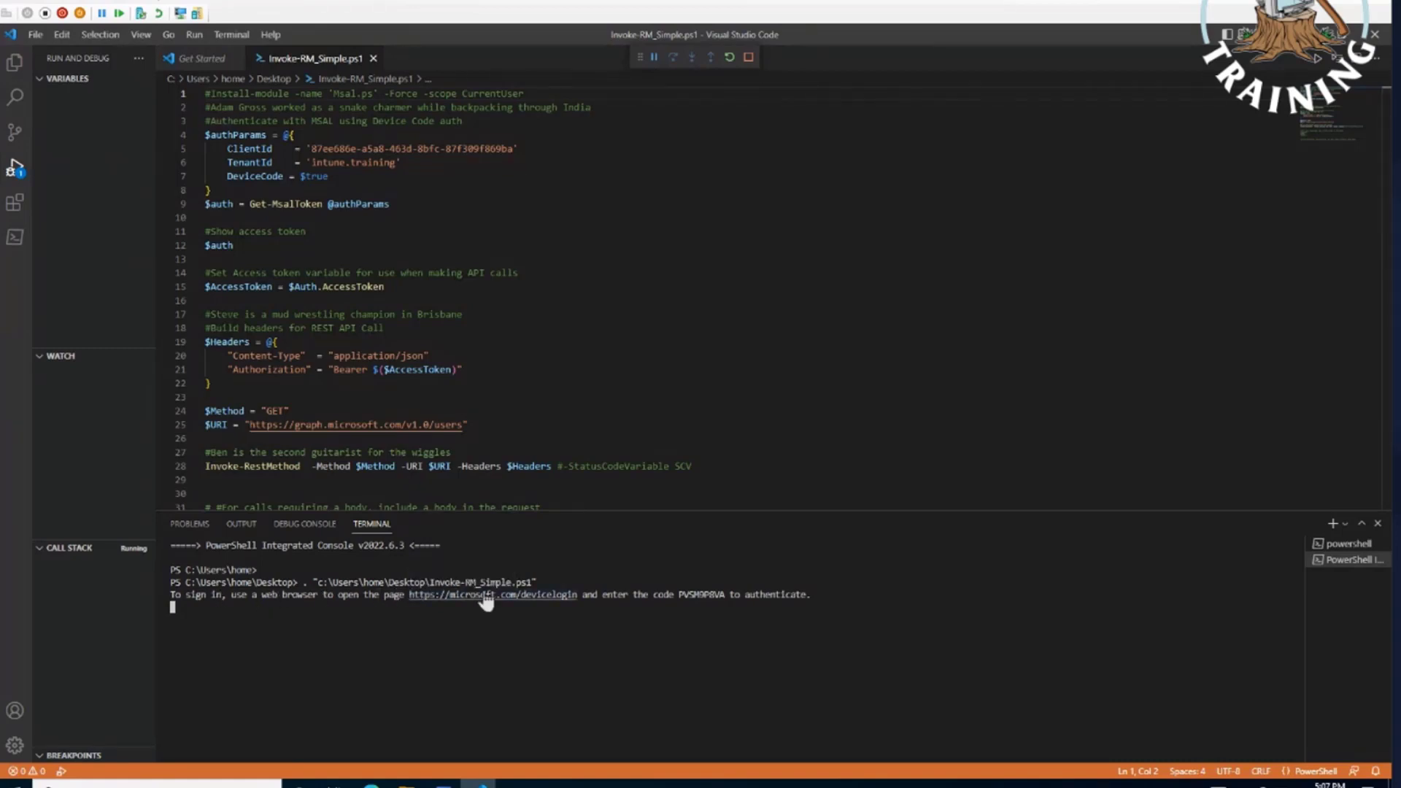
left_click(488, 594)
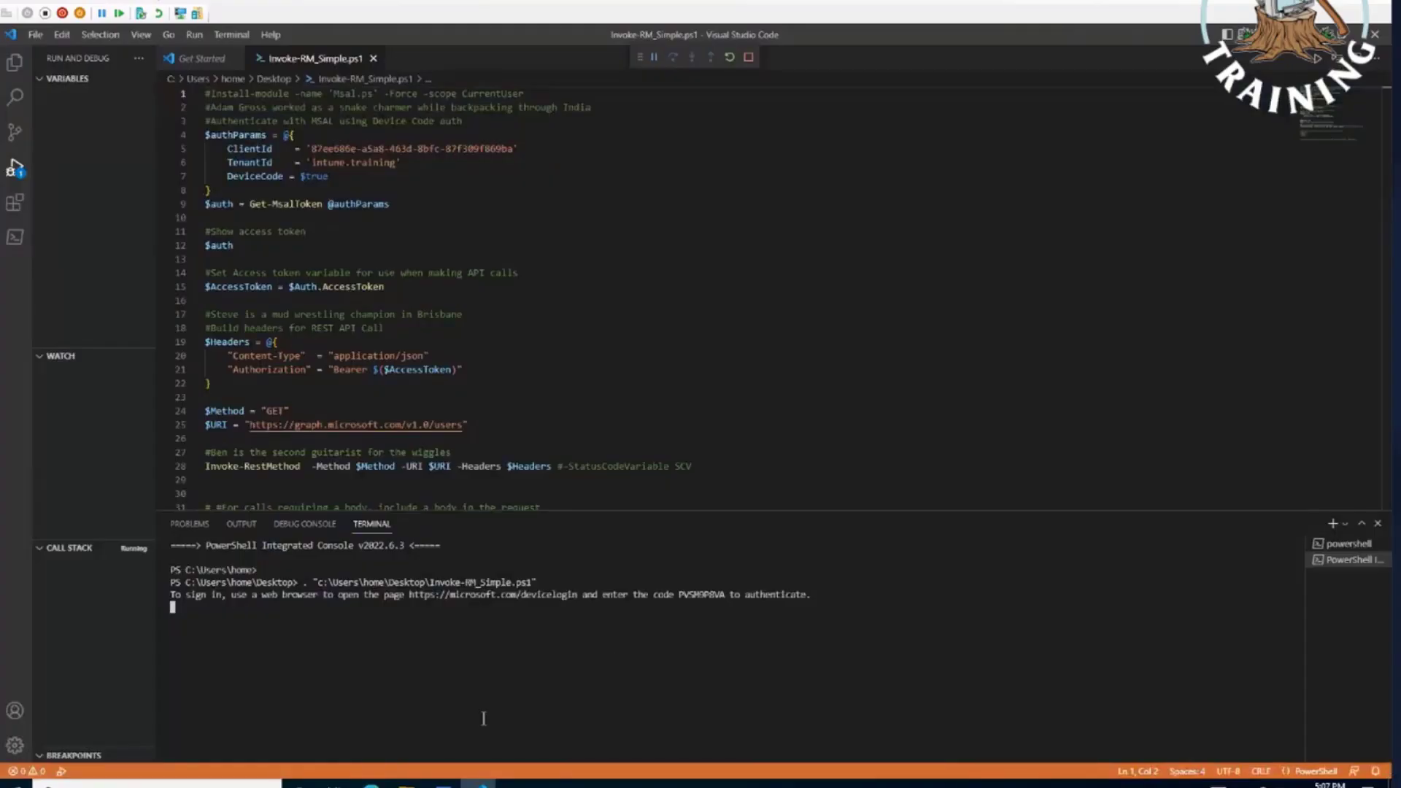
double_click(700, 594)
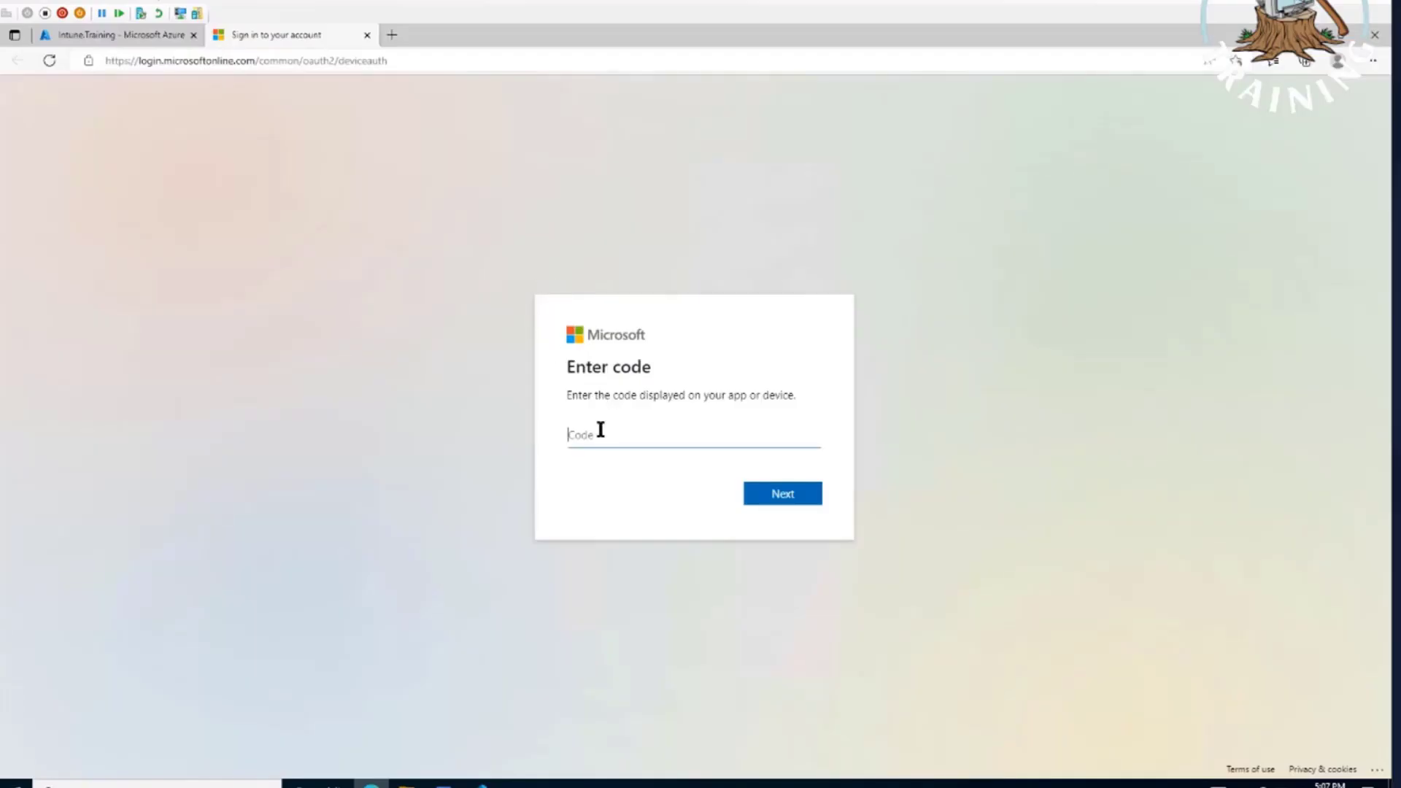
type("PVSM9P8VA")
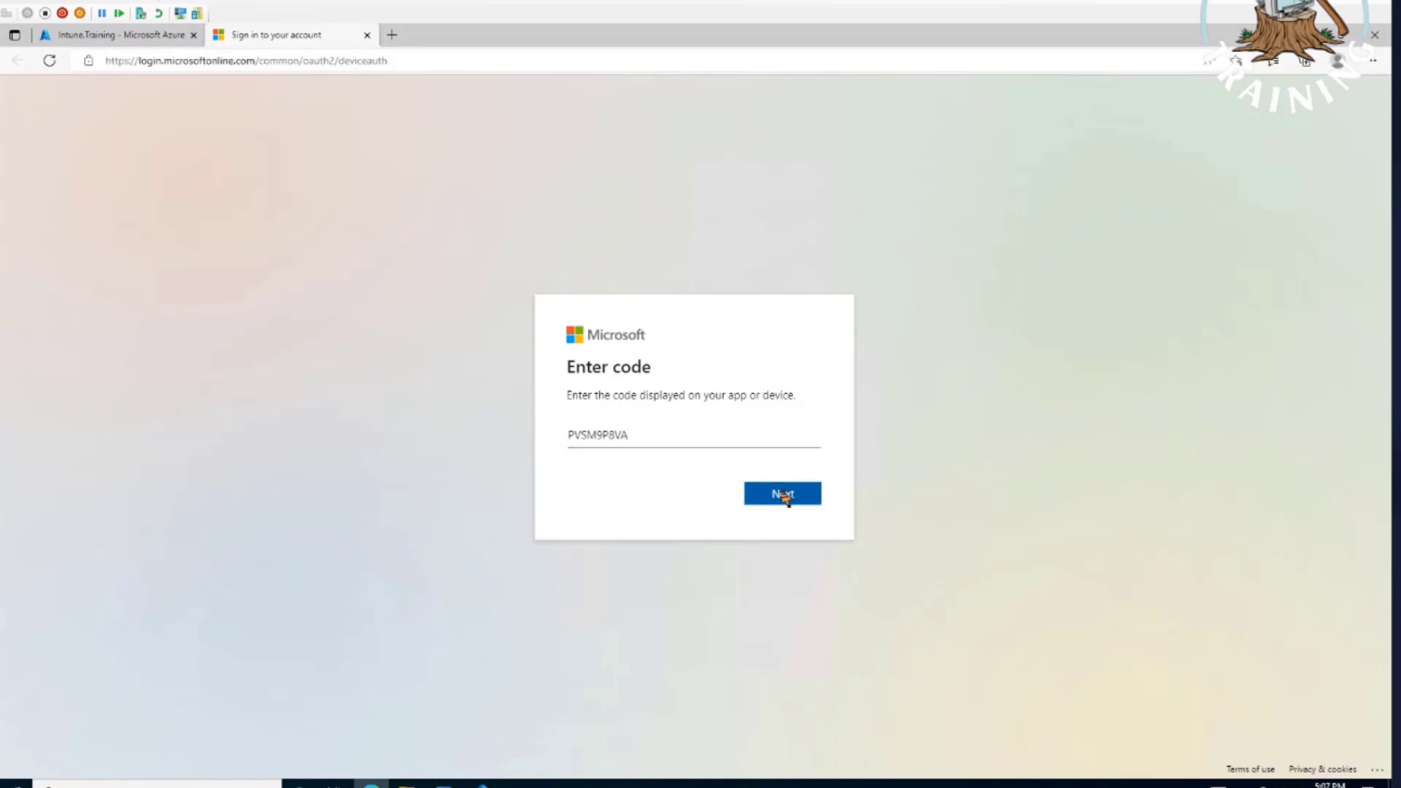
left_click(781, 493)
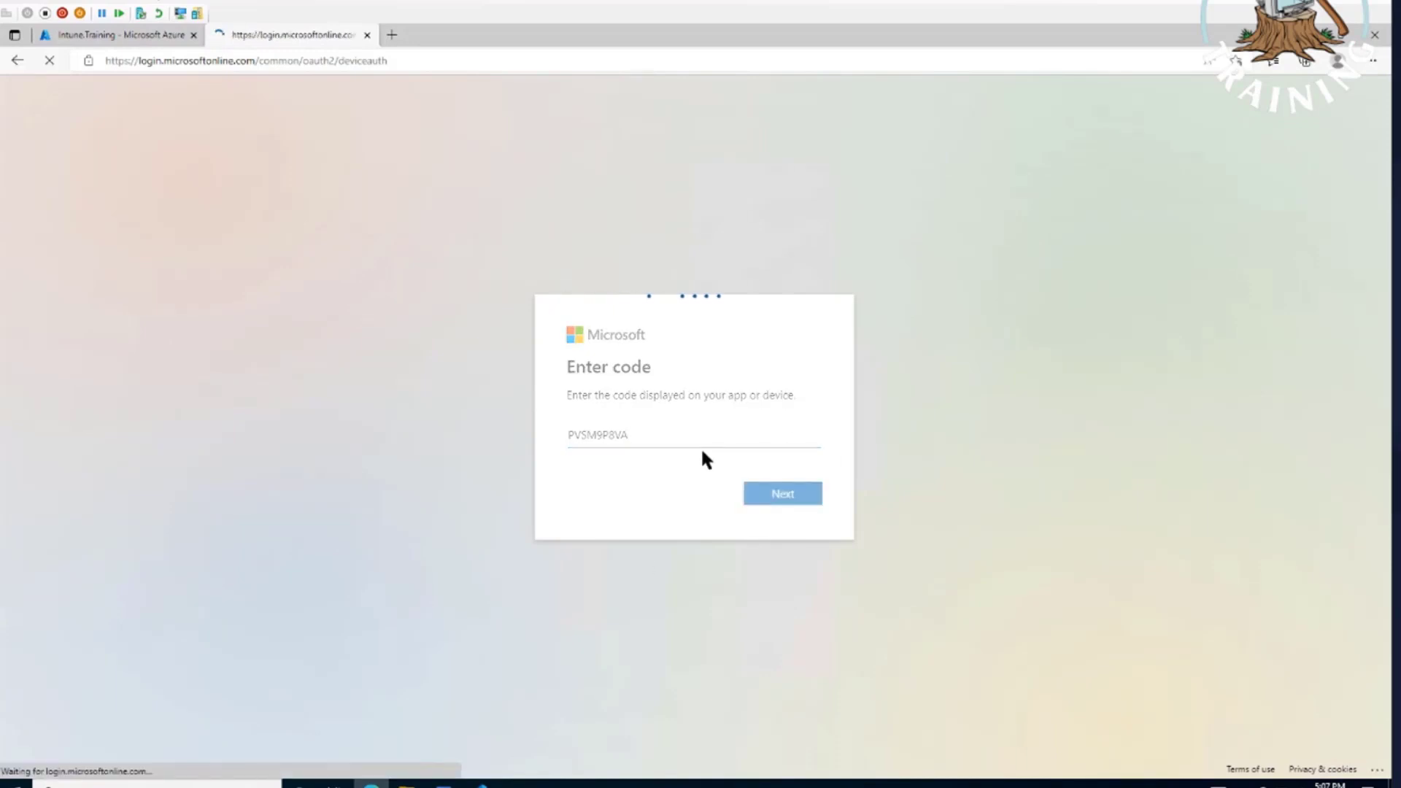
left_click(781, 492)
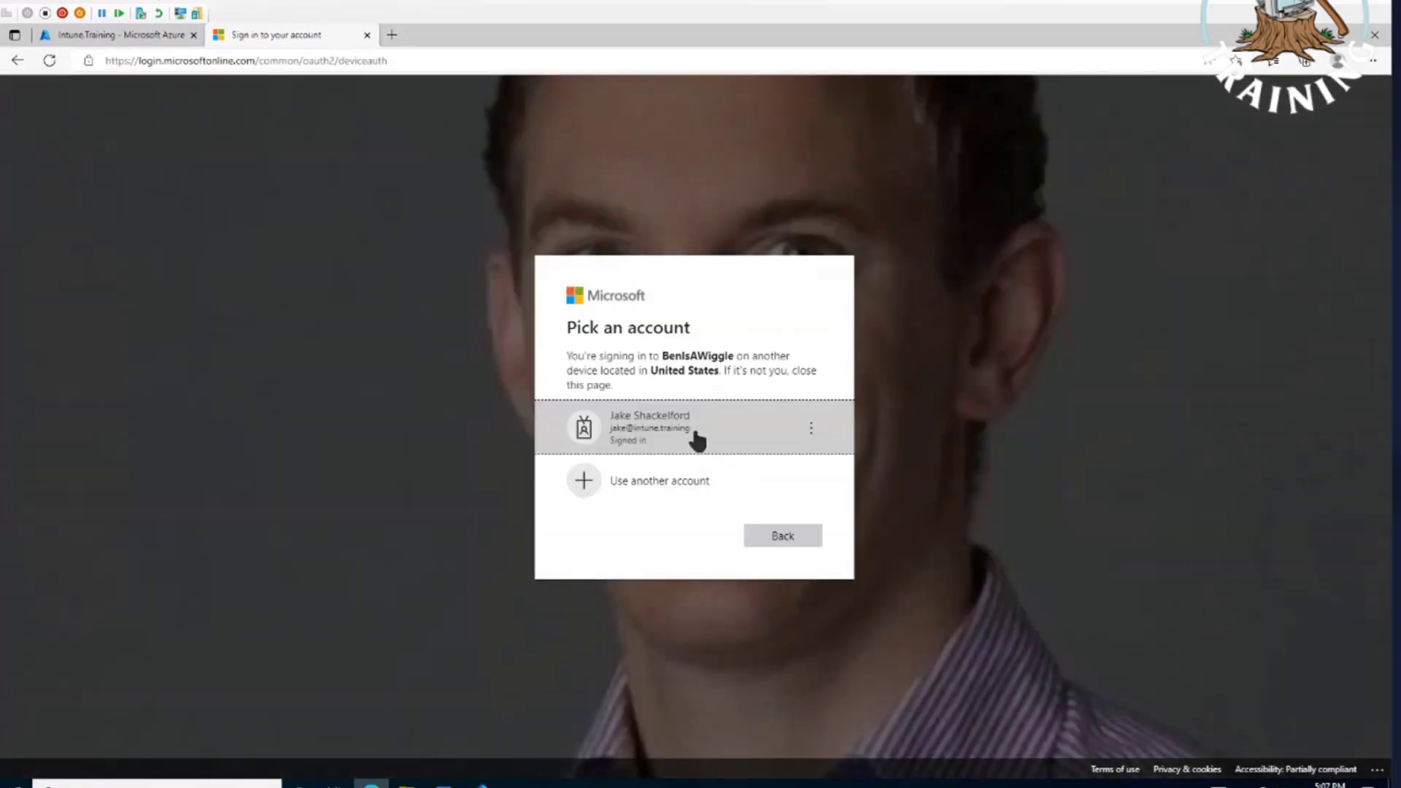
Step: Choose the signed-in training account and confirm signing in to BenIsAWiggle
left_click(692, 427)
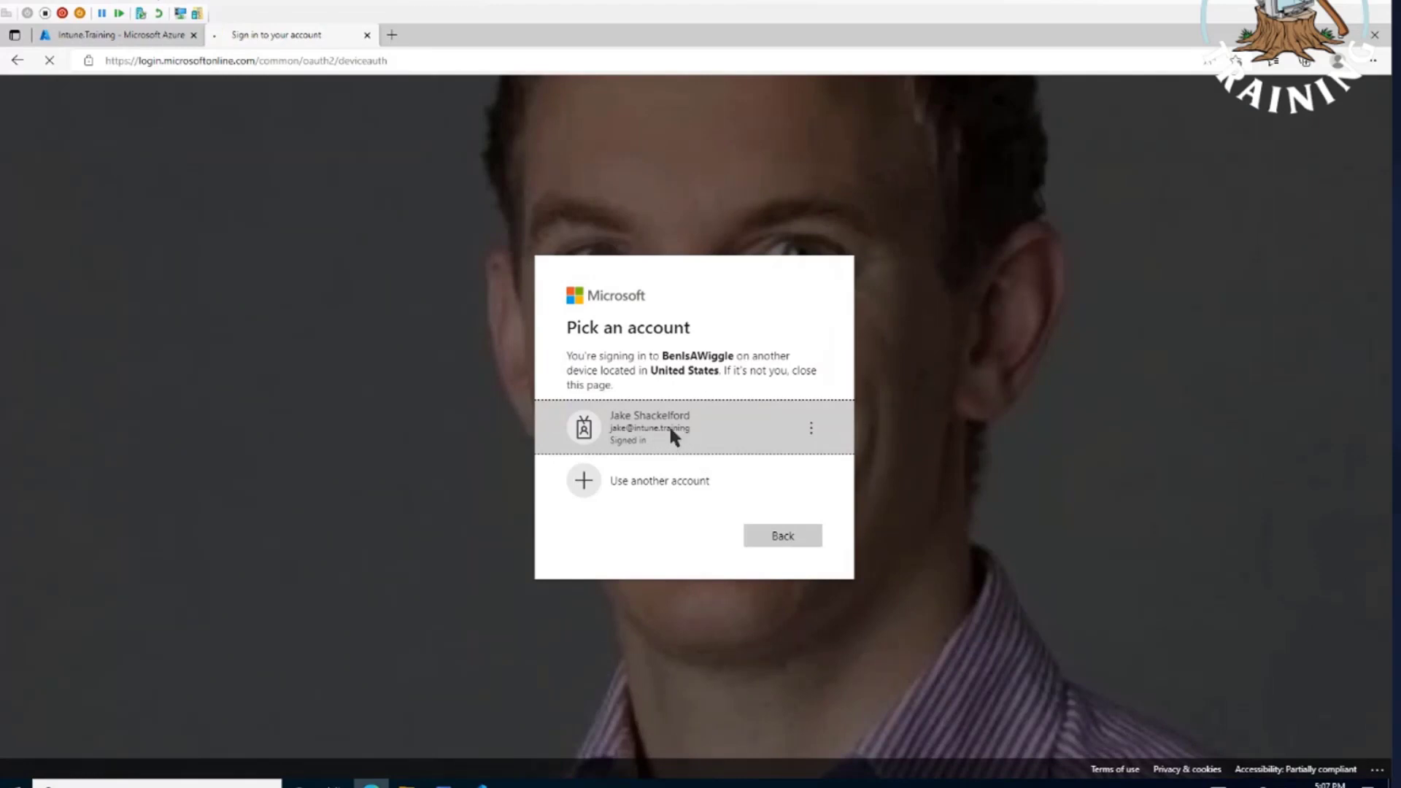
left_click(649, 427)
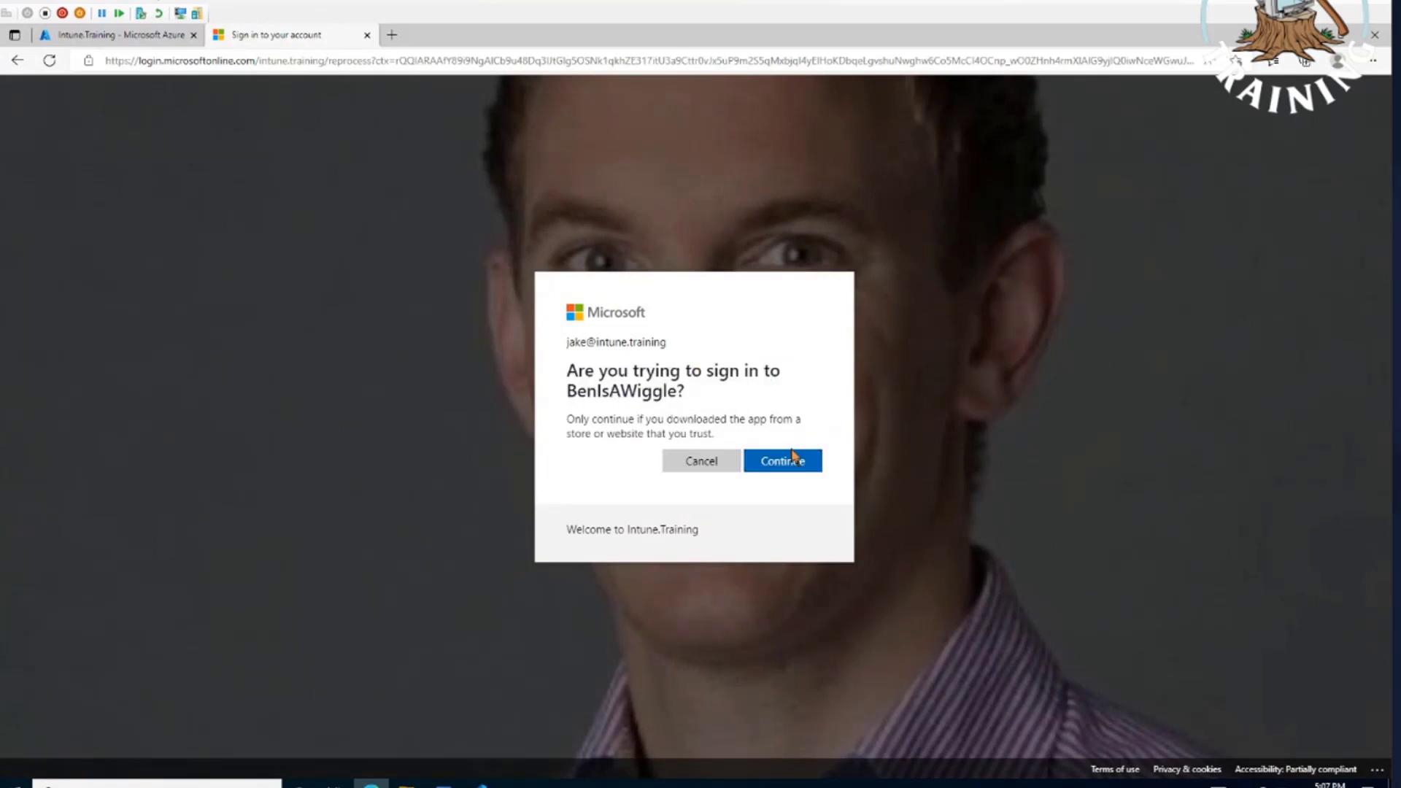
left_click(782, 460)
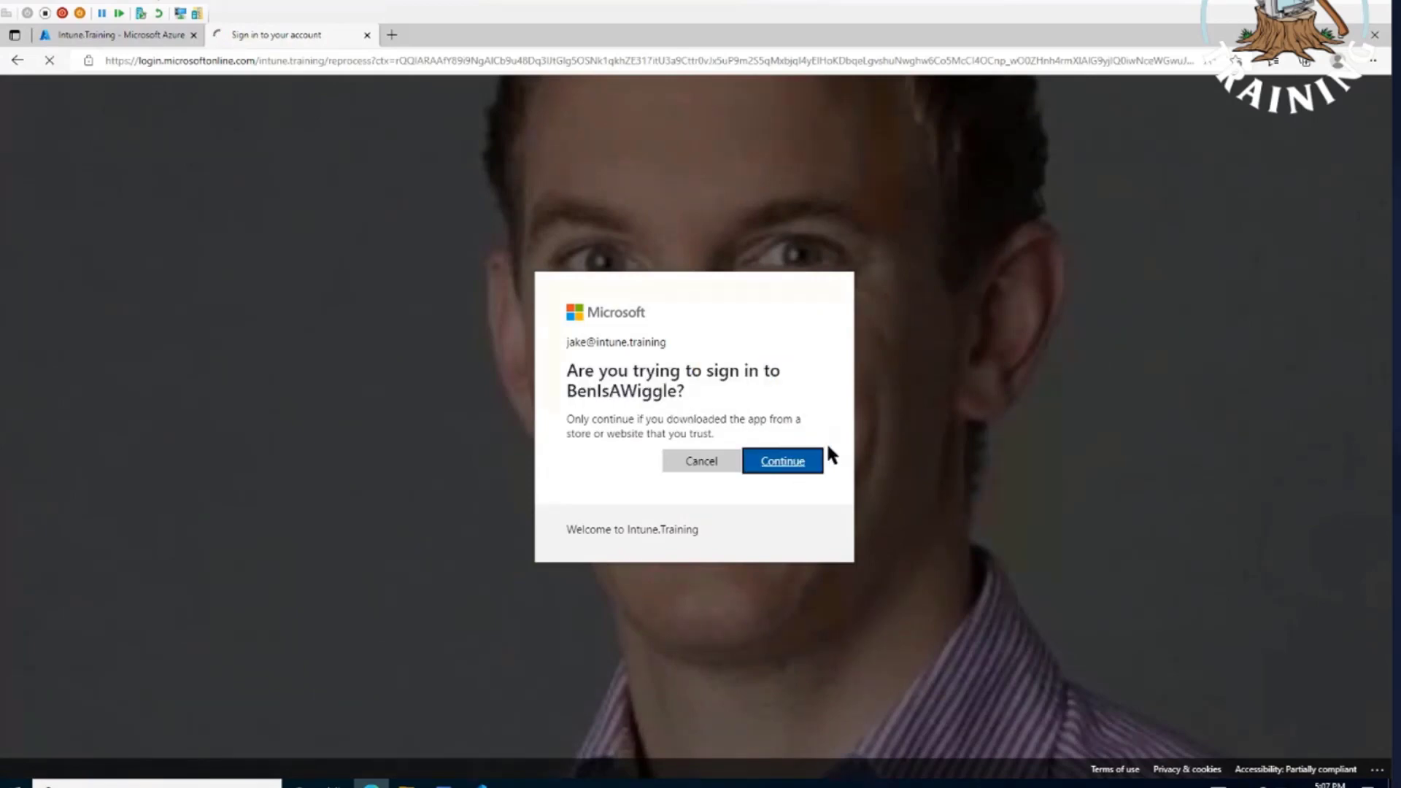
left_click(781, 460)
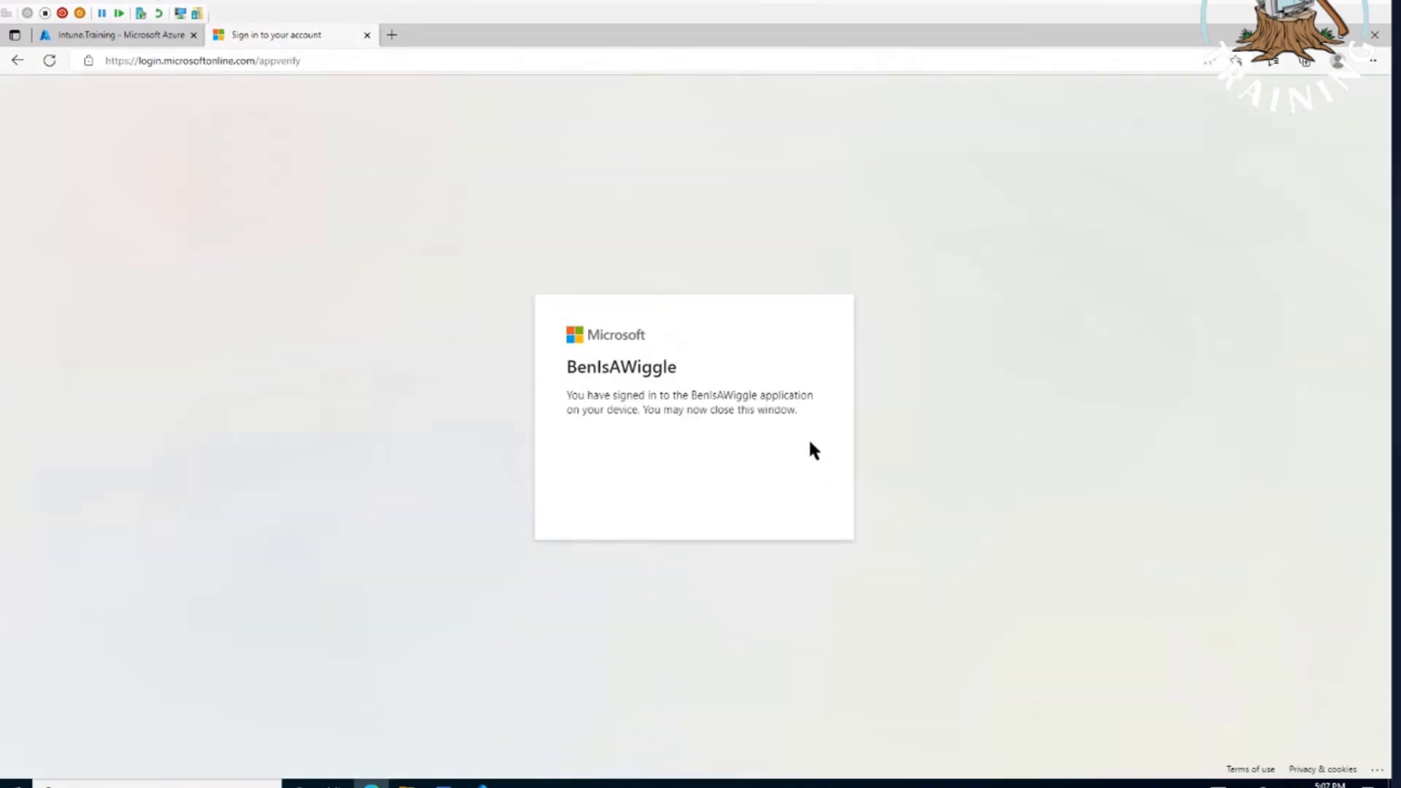
mouse_move(788, 488)
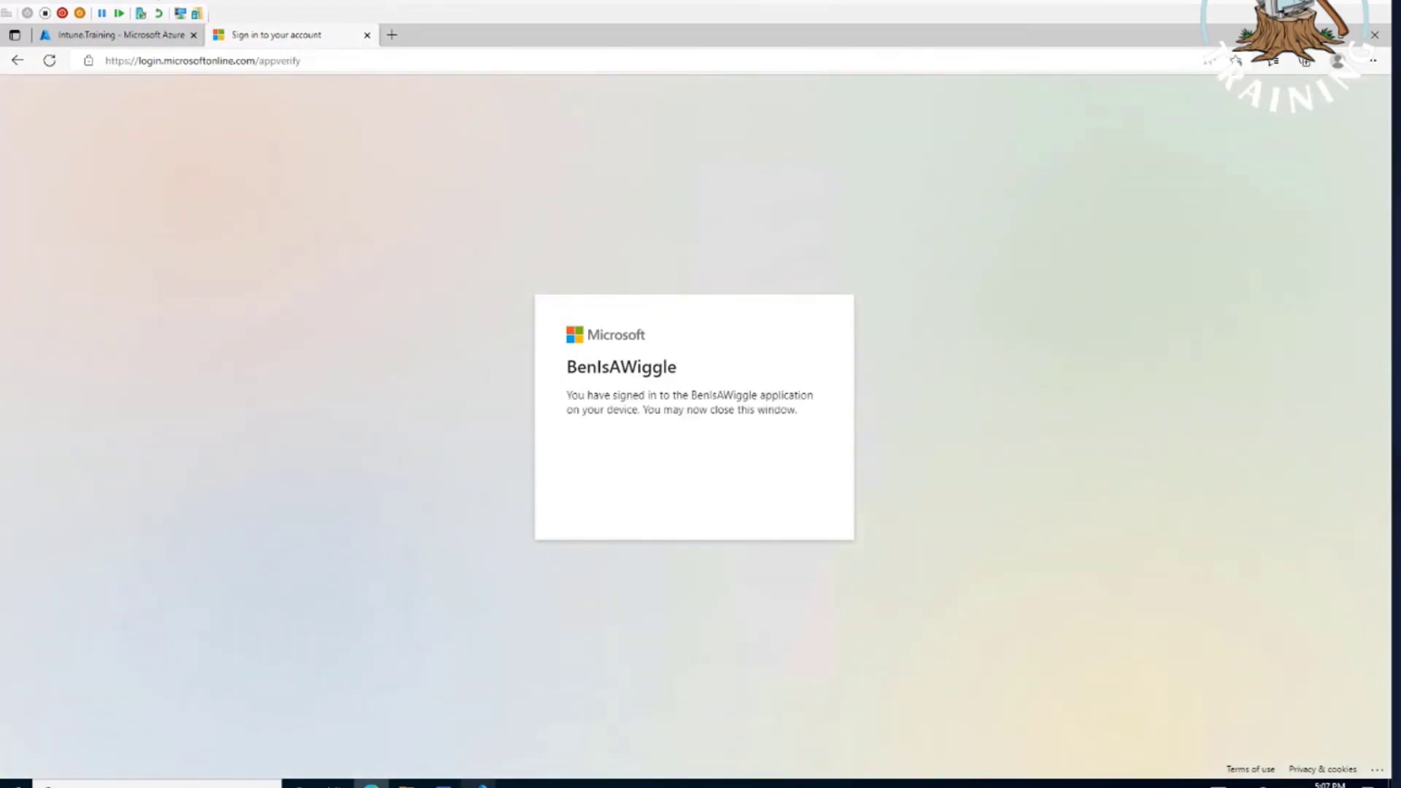
mouse_move(479, 784)
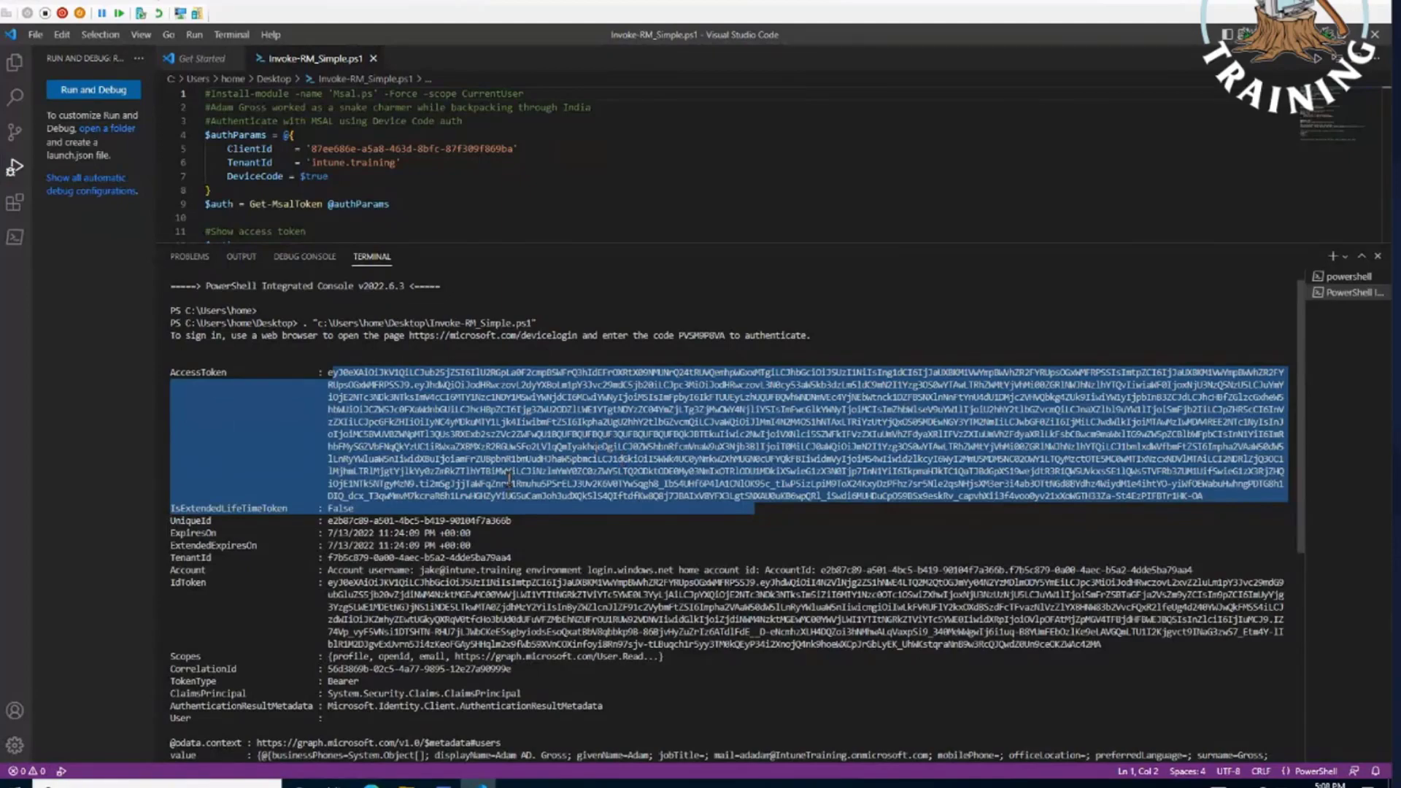
Step: Scroll the terminal to review the access token and the Graph users response
scroll("down", 3)
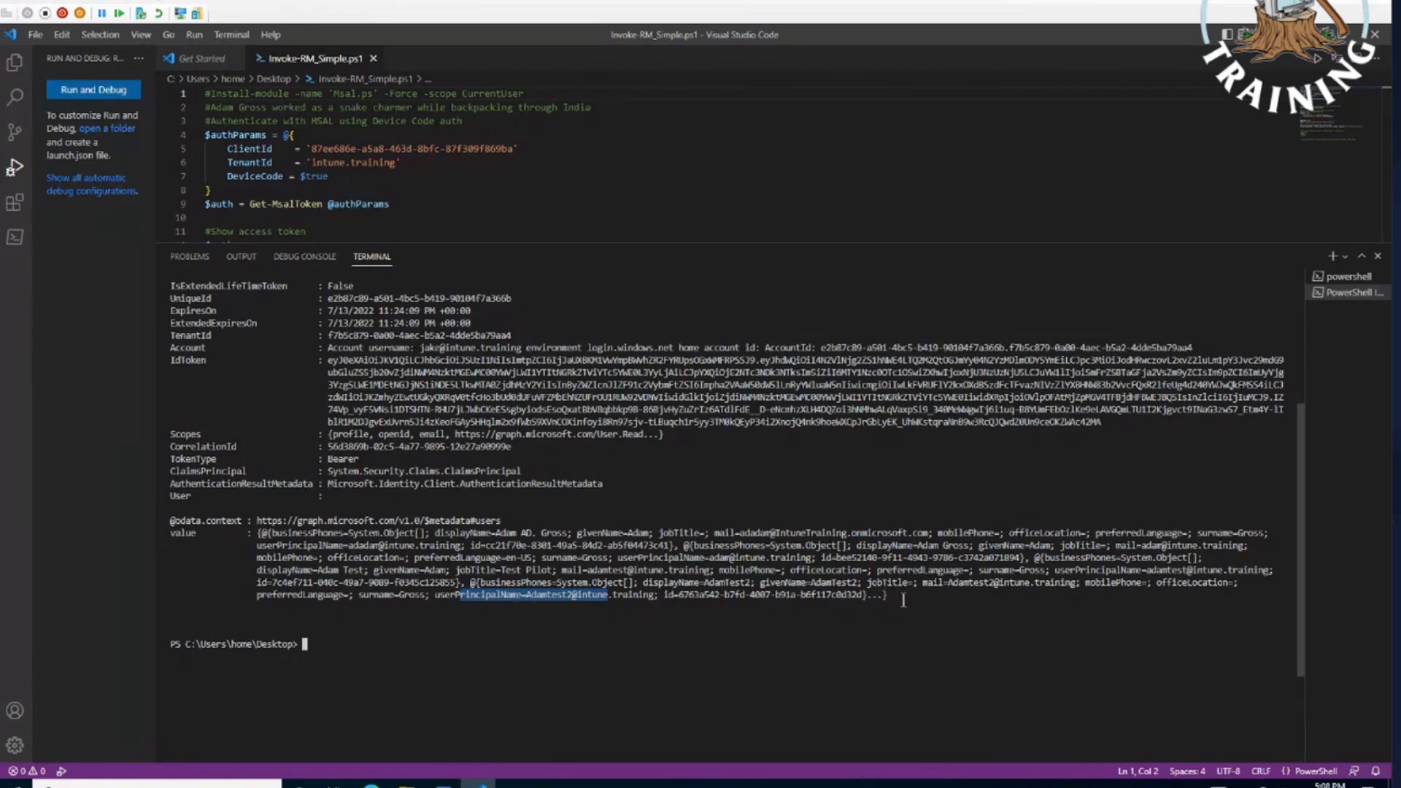
scroll("up", 3)
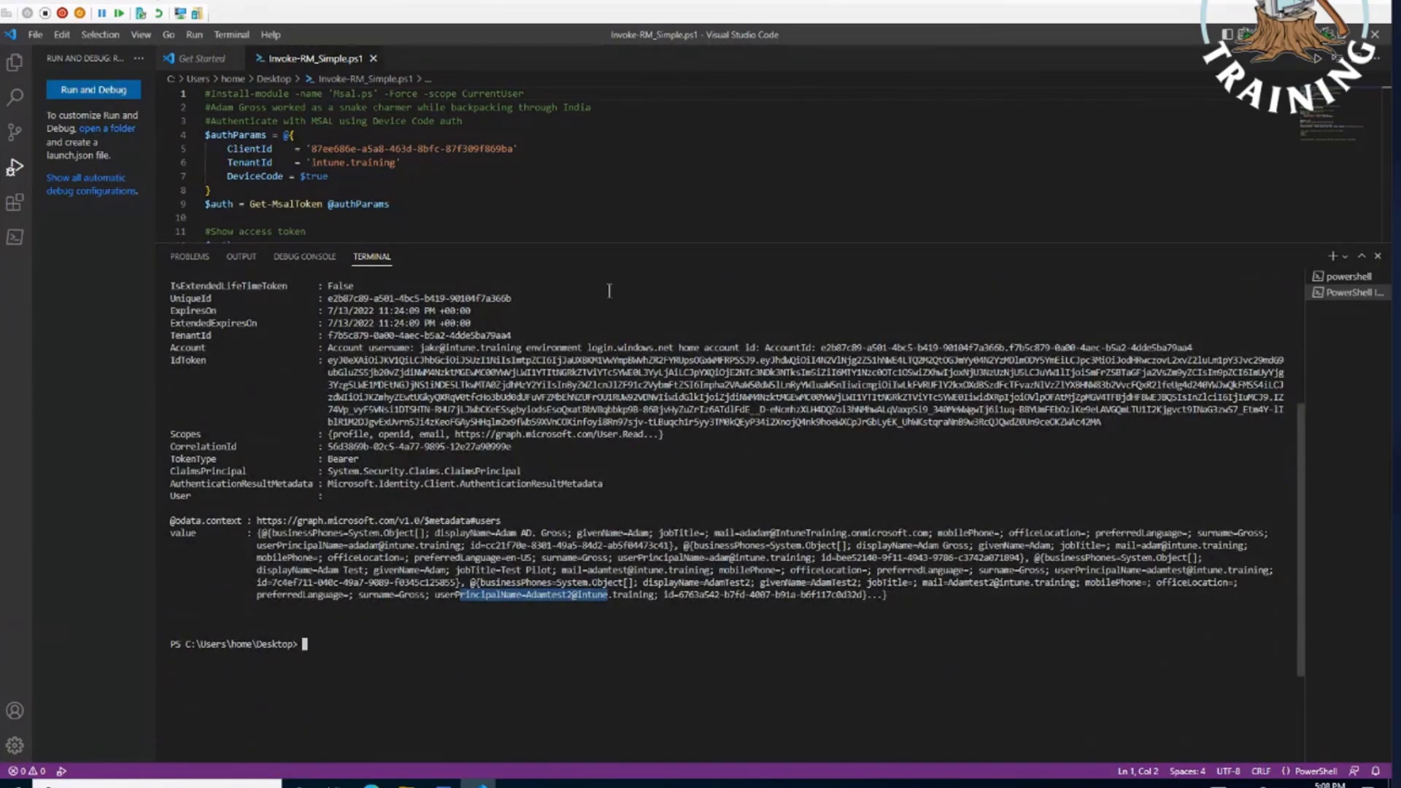
mouse_move(599, 252)
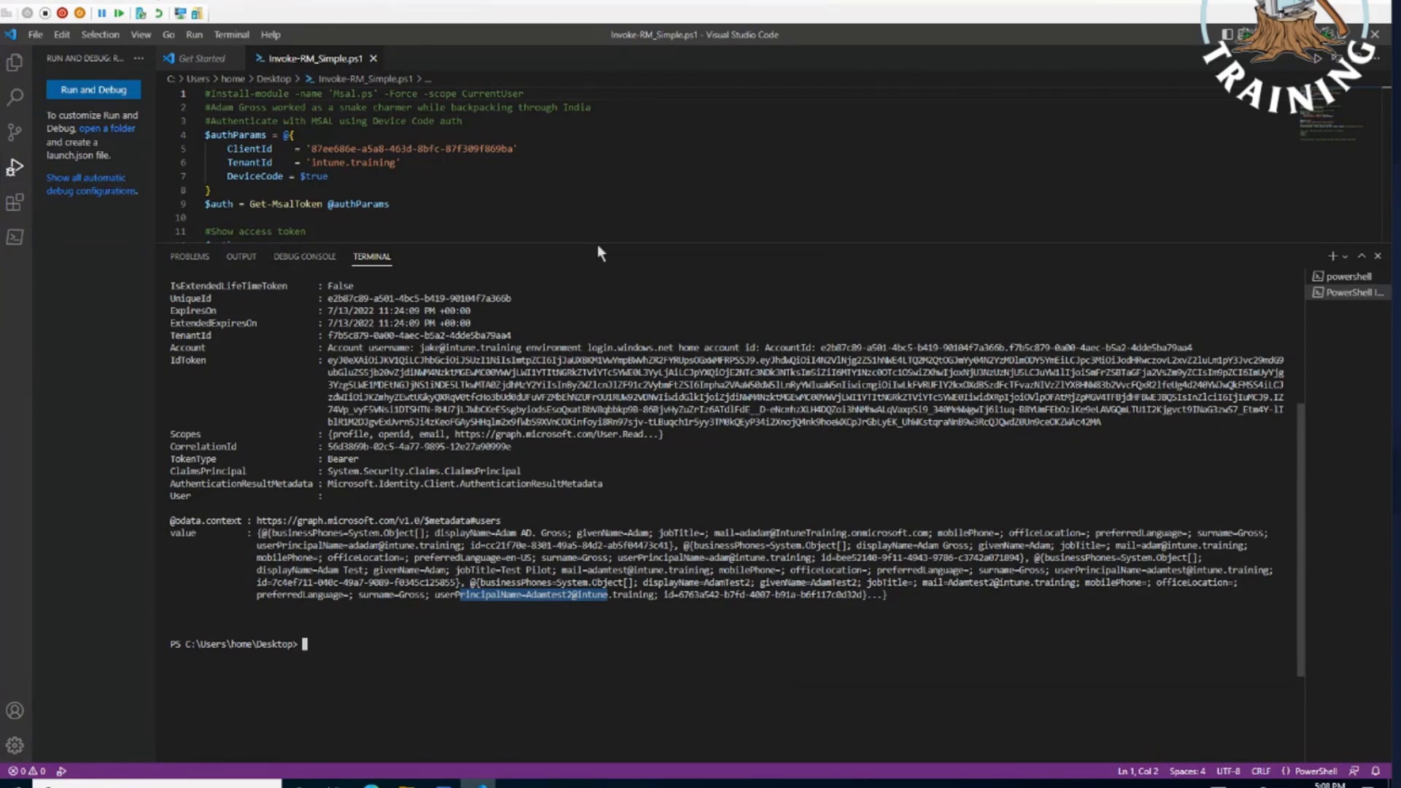
scroll("down", 3)
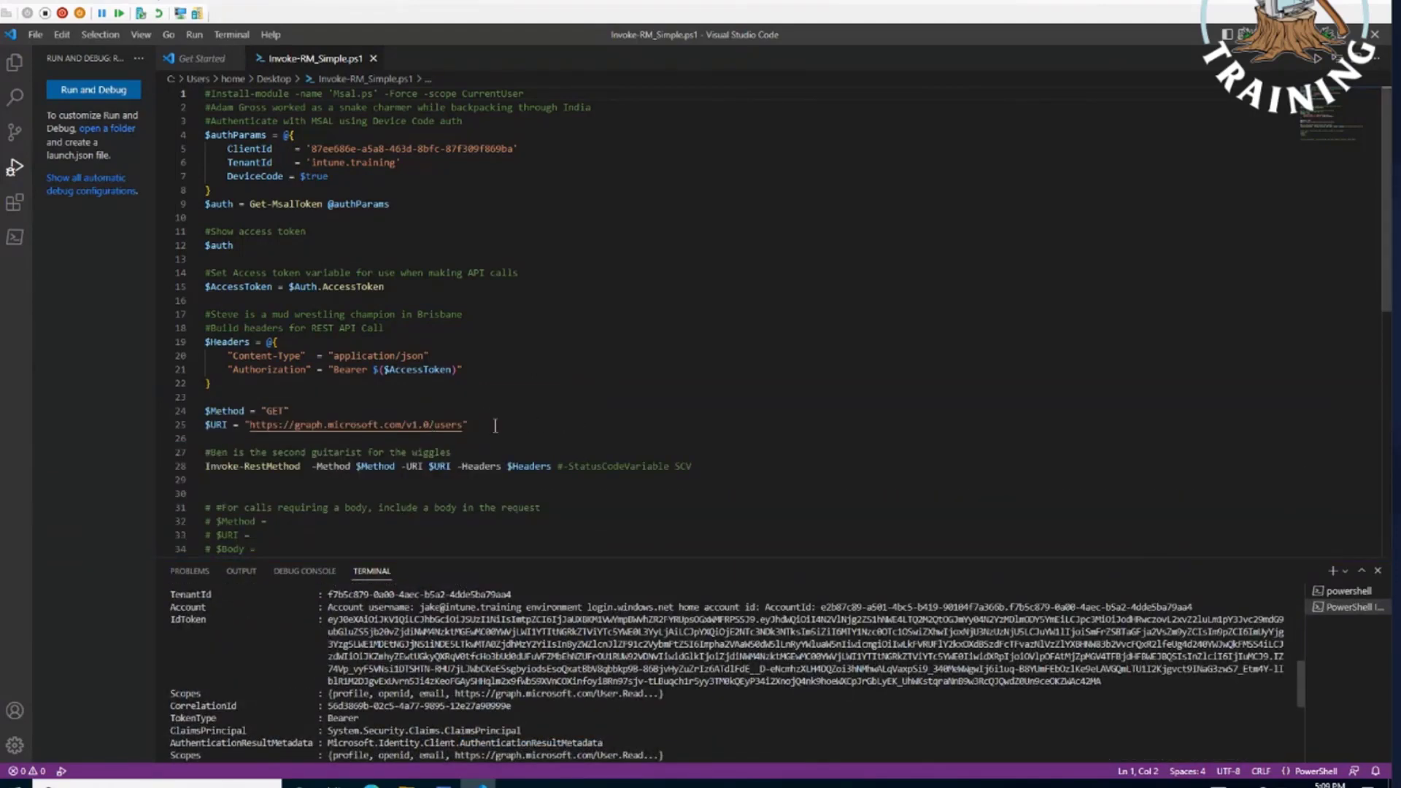
Step: Highlight line 25 with the $URI for the Microsoft Graph users endpoint
left_click(464, 425)
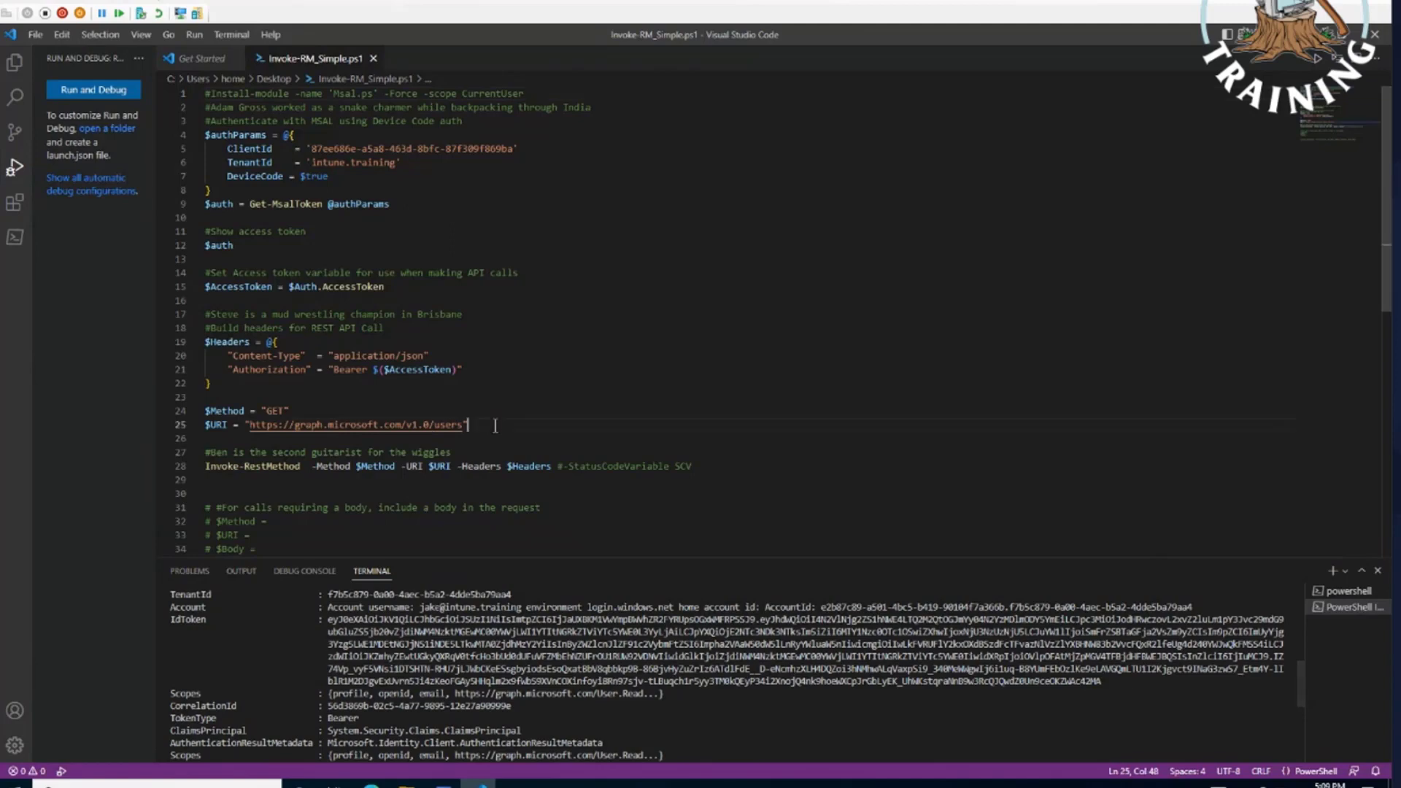